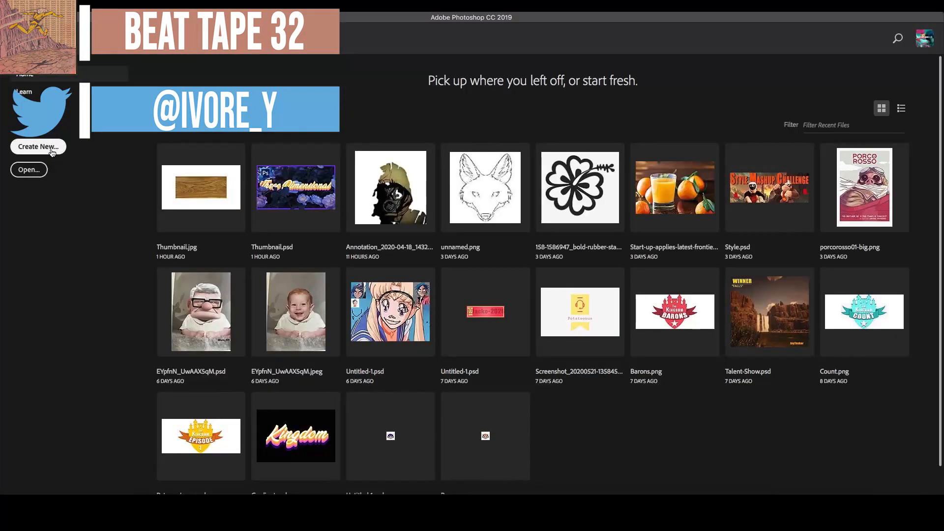
Create a new blank 24 by 18 inch document at 300 ppi
click(37, 147)
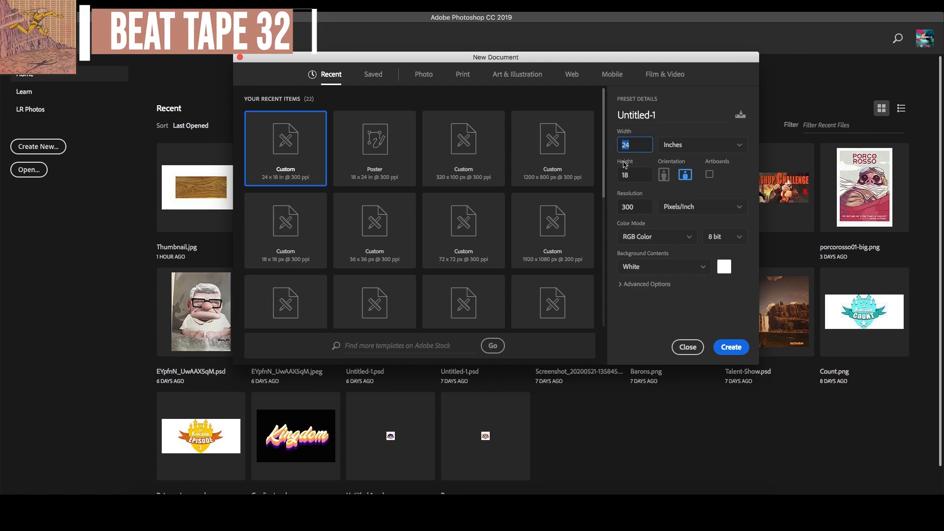
click(731, 347)
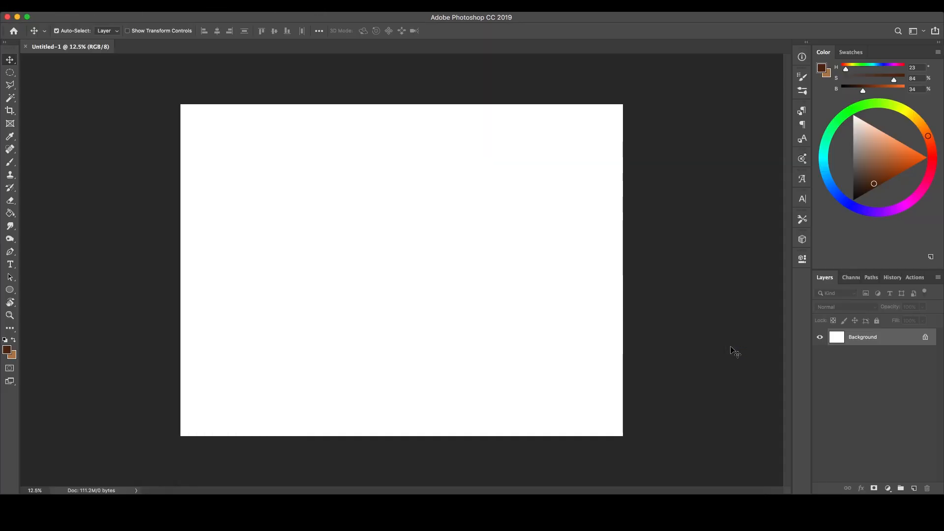
On a new layer, type 'Animal Crossing' in yellow #ffc952 with the Type tool
click(914, 489)
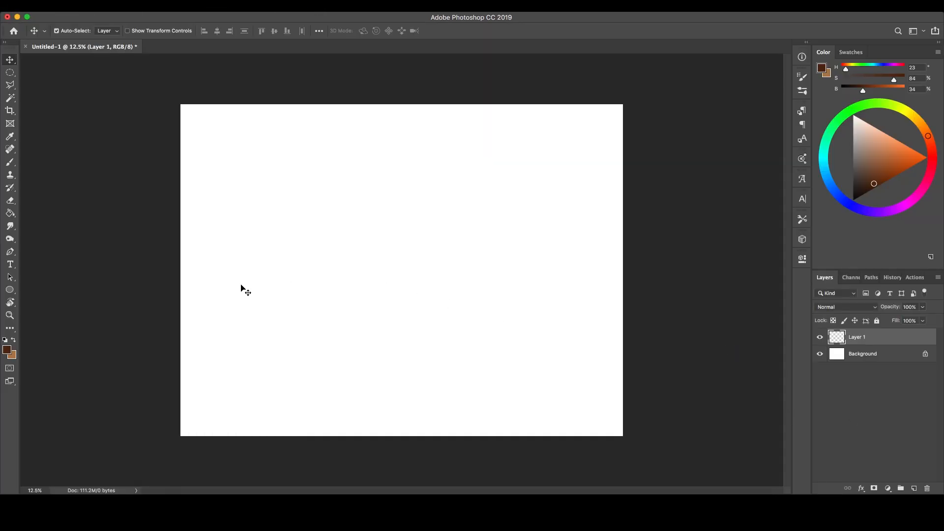
click(9, 264)
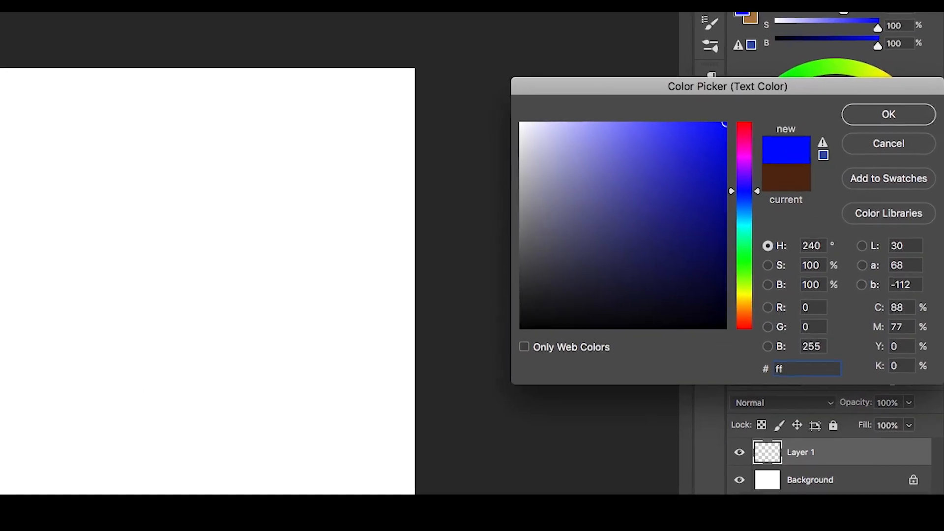
text(ffc952)
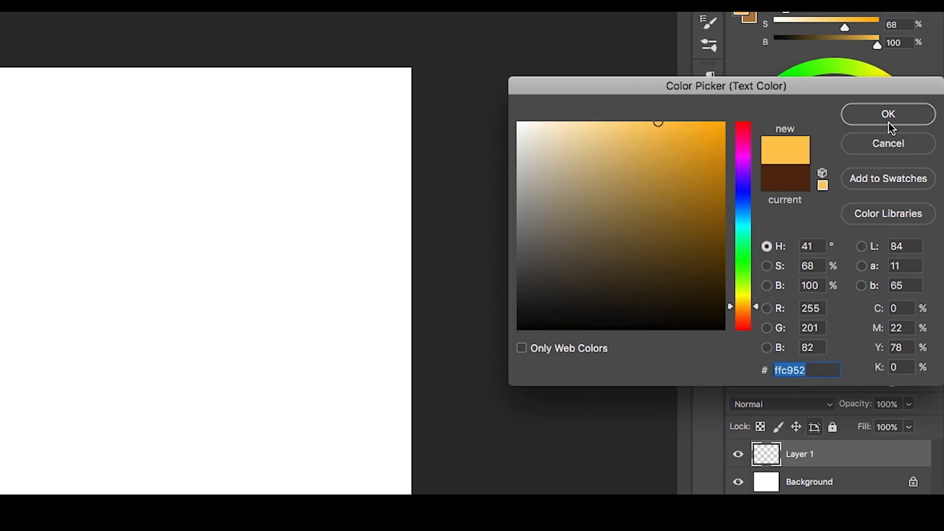
click(887, 114)
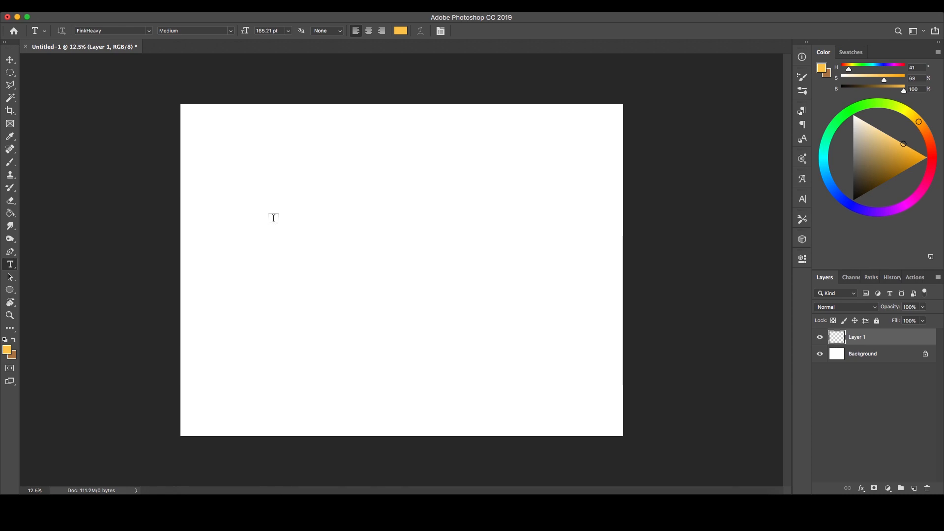
text(Animal Crossing)
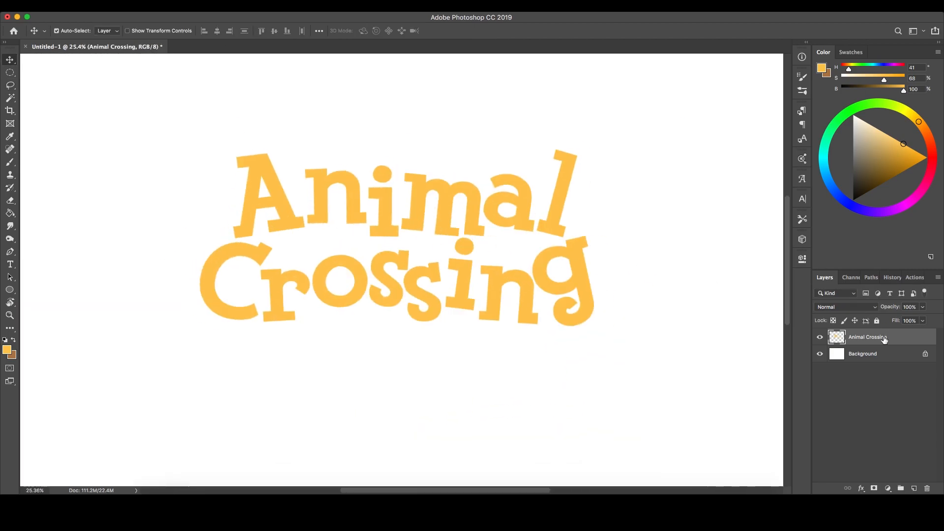
mouse_move(867, 338)
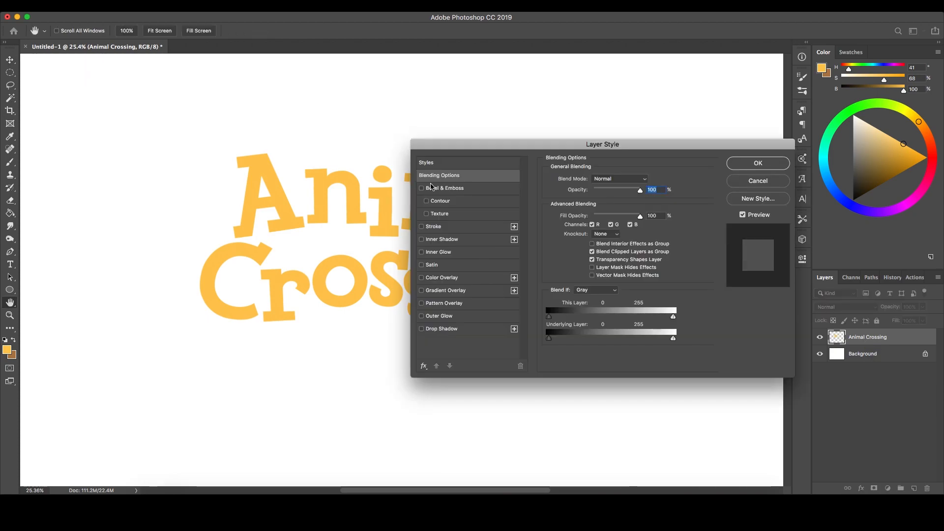
Enable Bevel & Emboss: Chisel Hard, direction Up, angle 161, altitude 16
click(445, 188)
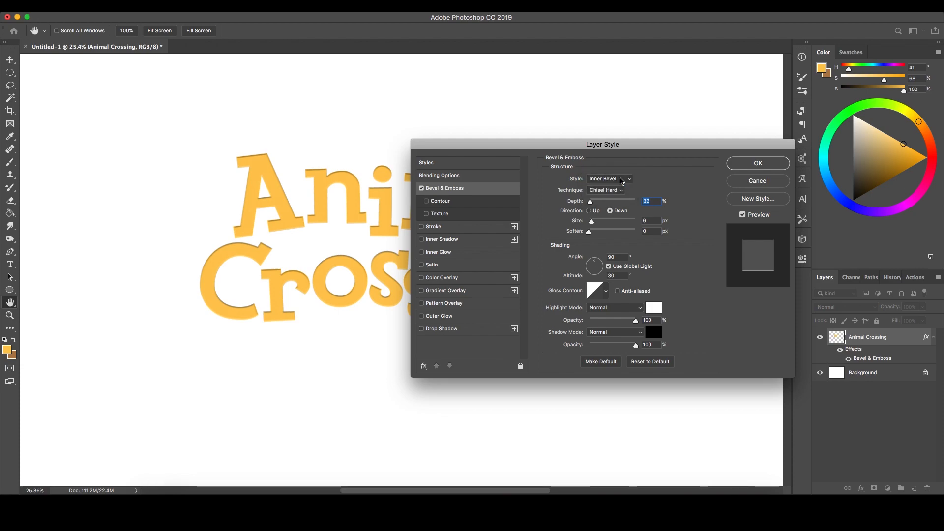
click(606, 189)
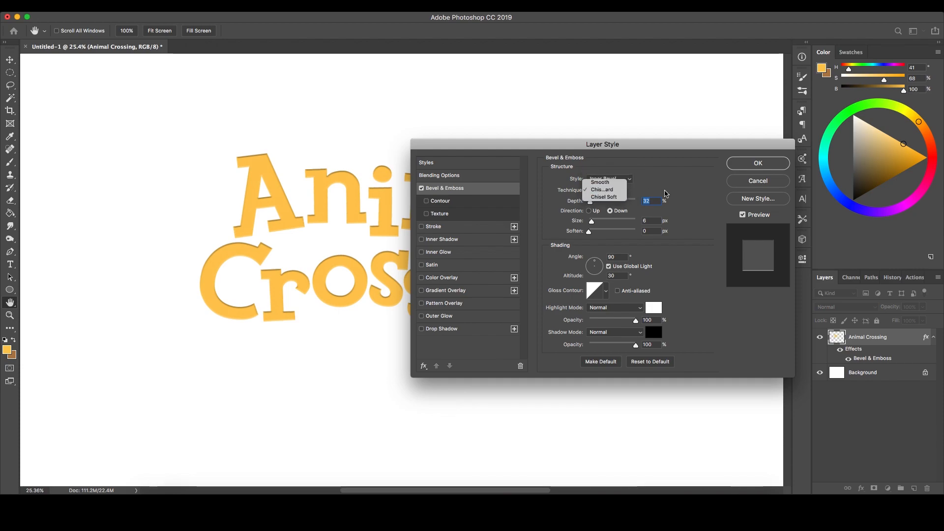
click(602, 189)
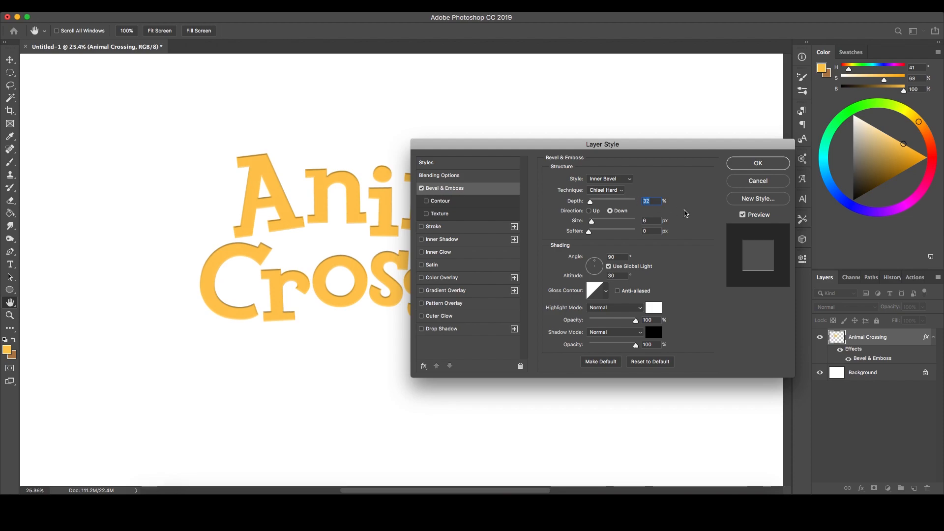
click(589, 210)
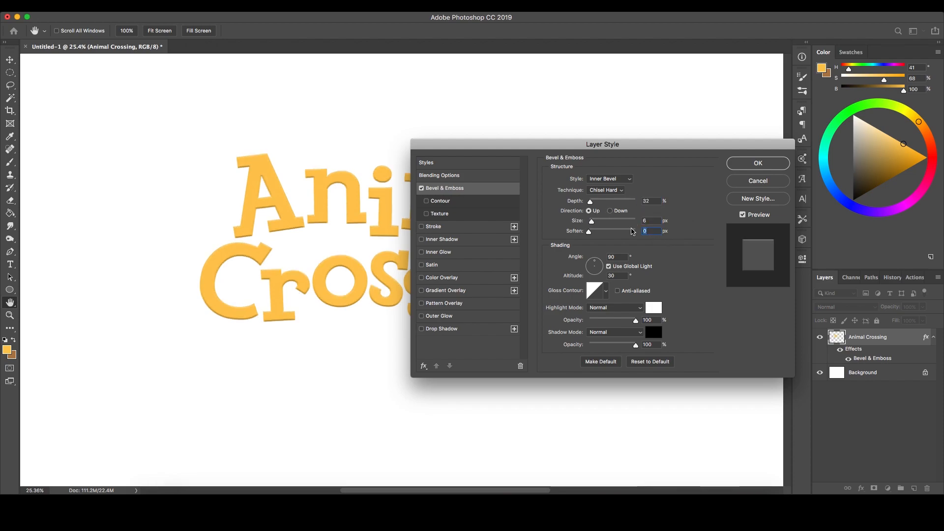
click(617, 256)
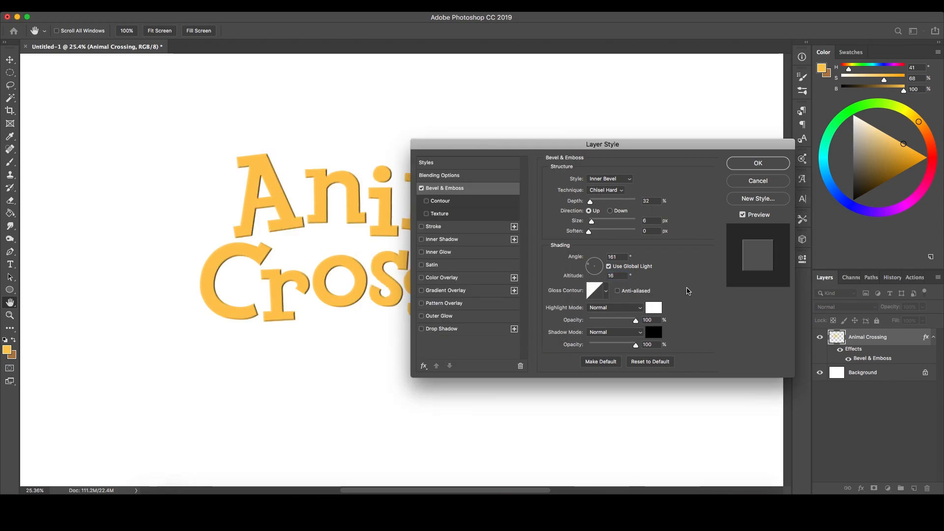
click(605, 290)
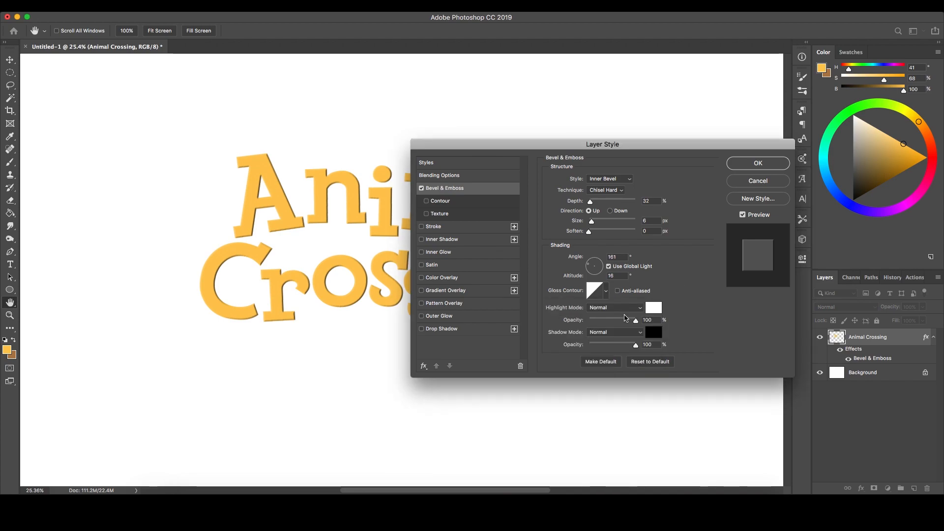
mouse_move(653, 307)
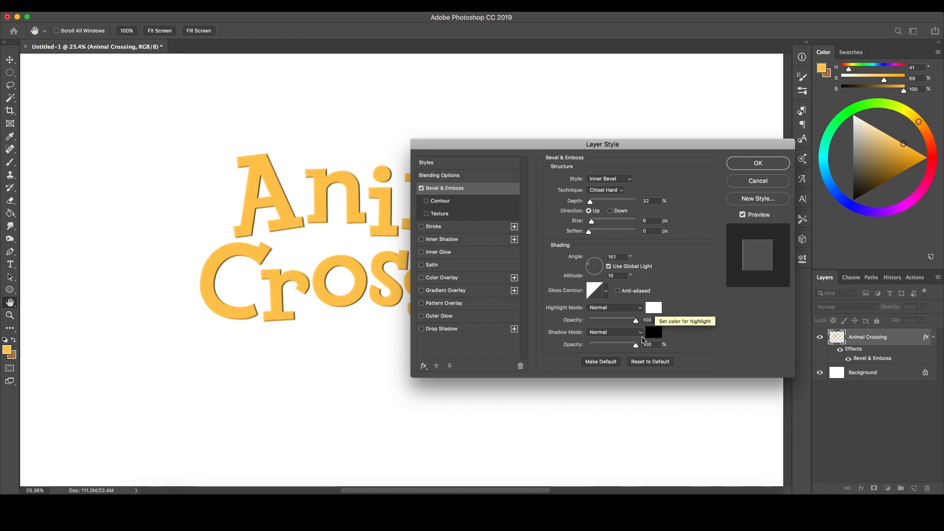
Set the bevel shadow colour to brown #c1831c
click(652, 333)
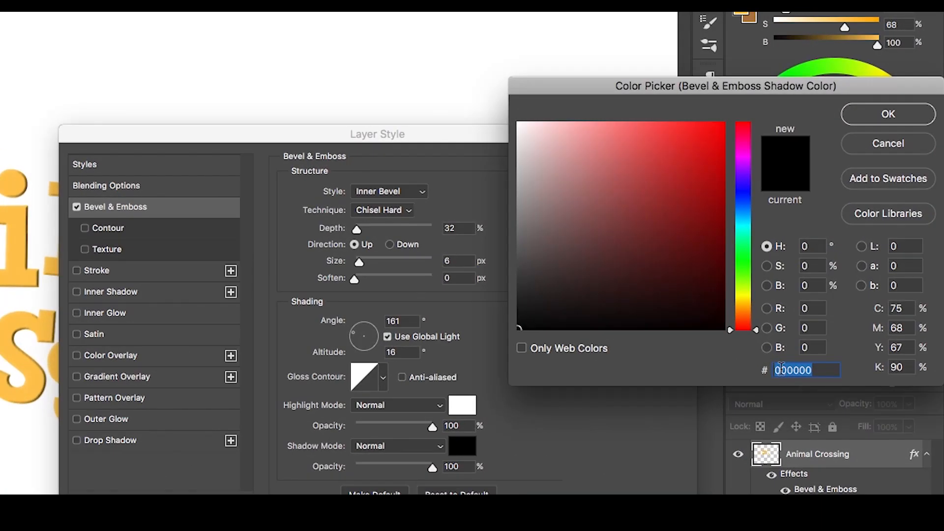
text(c1)
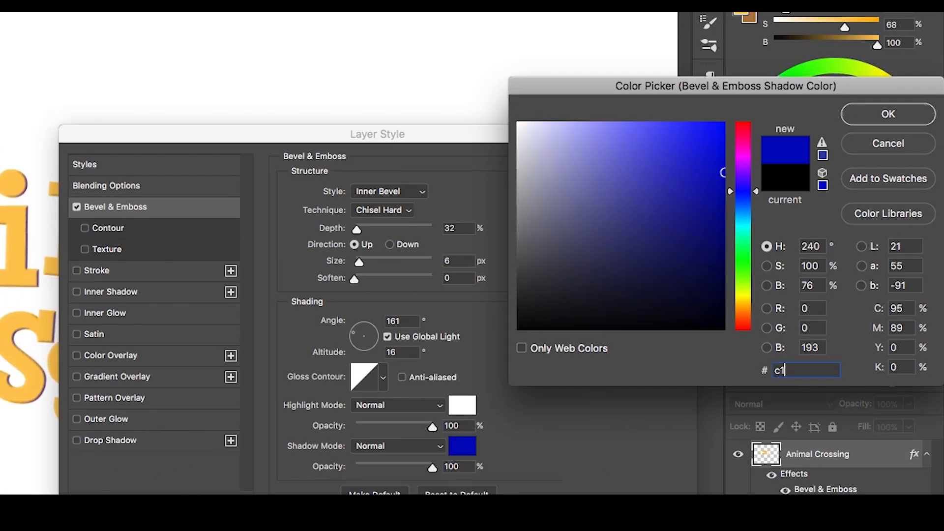
text(1831c)
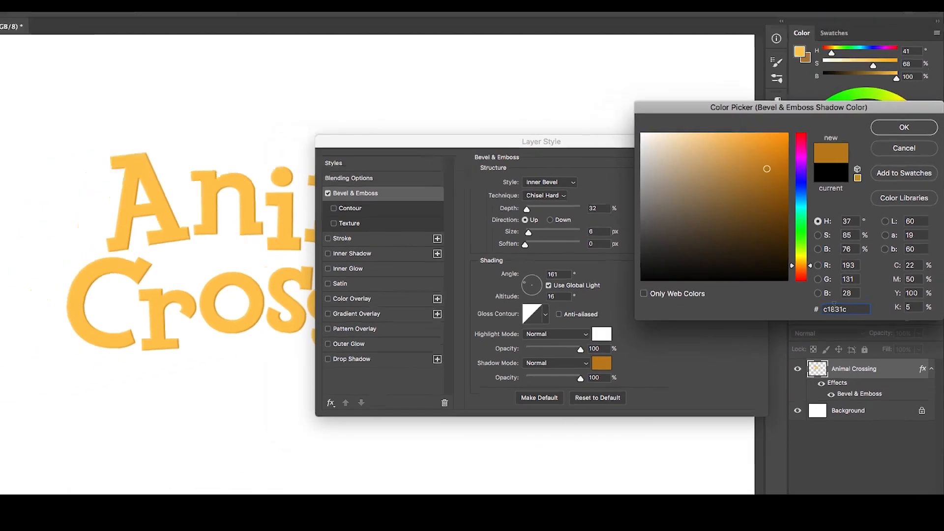
click(902, 127)
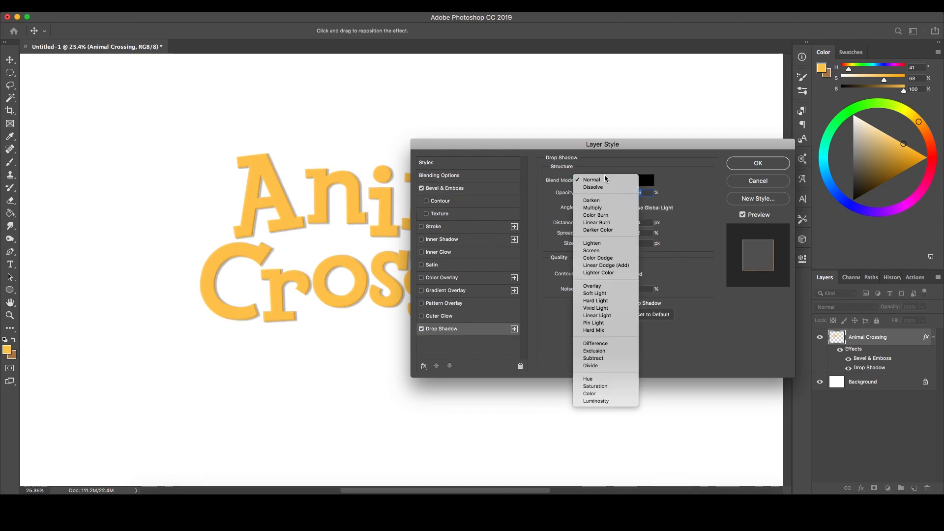
Add a Normal drop shadow at 26% opacity, angle 161, distance 14, spread 16, size 8, and apply the style
click(591, 179)
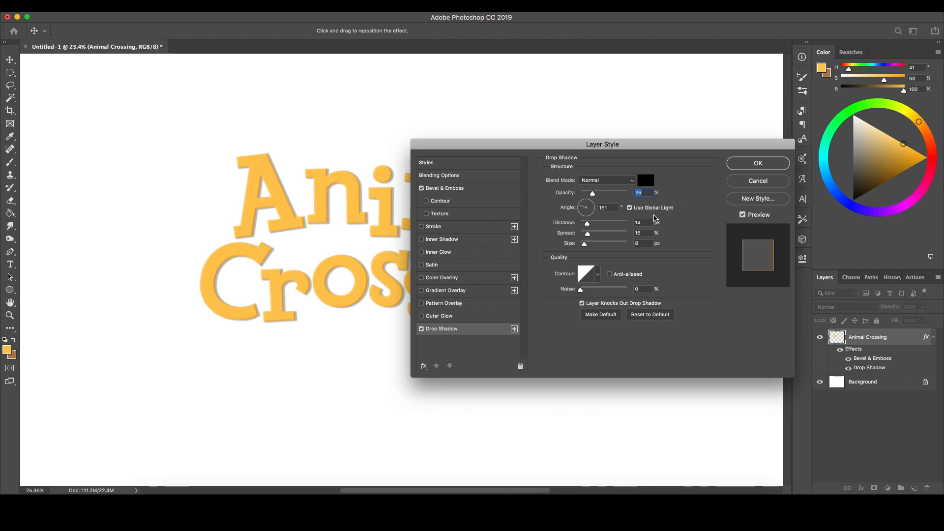
click(606, 207)
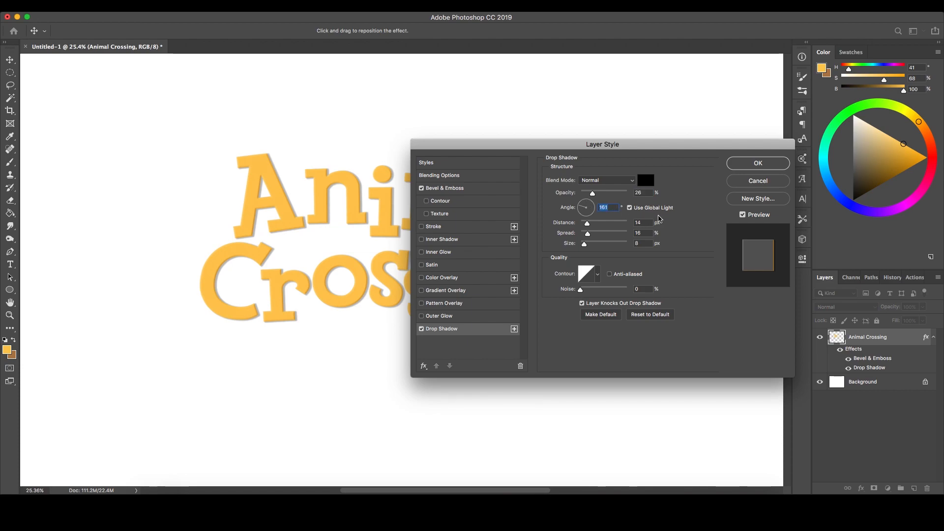
click(641, 222)
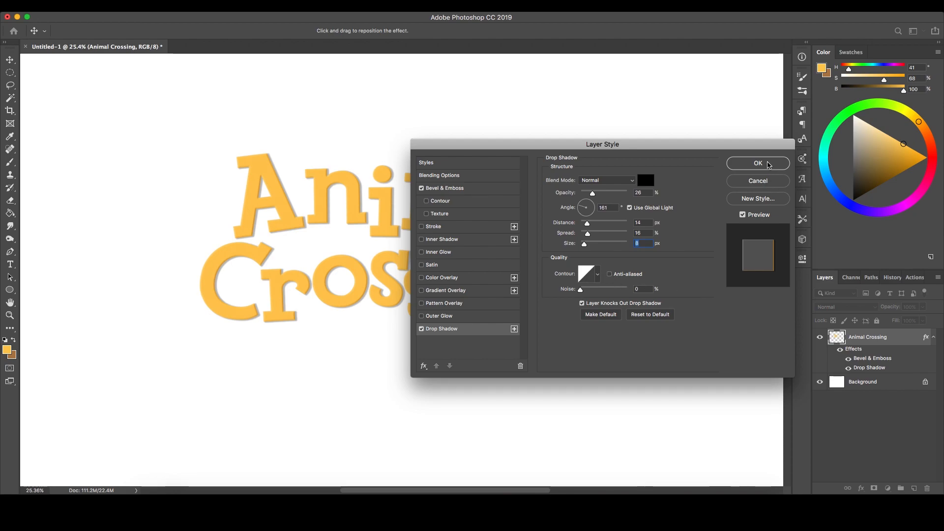
click(757, 163)
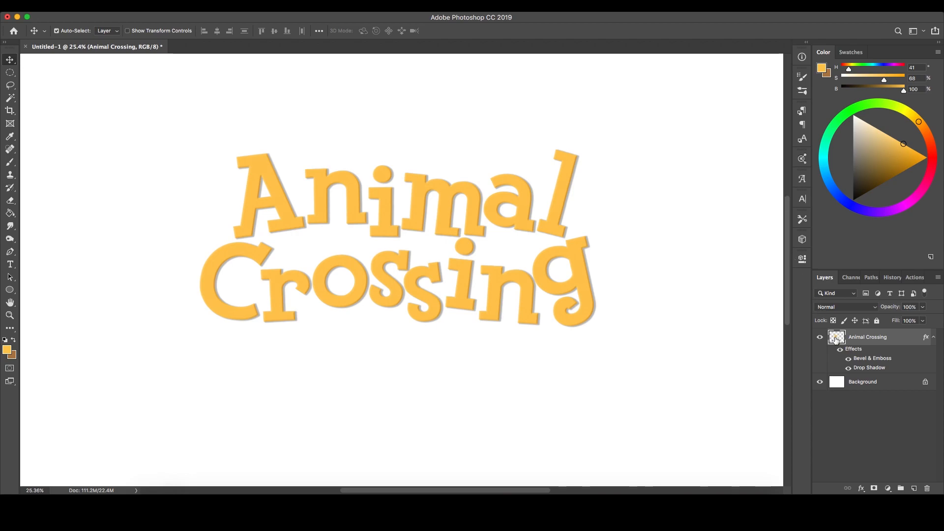
mouse_move(836, 337)
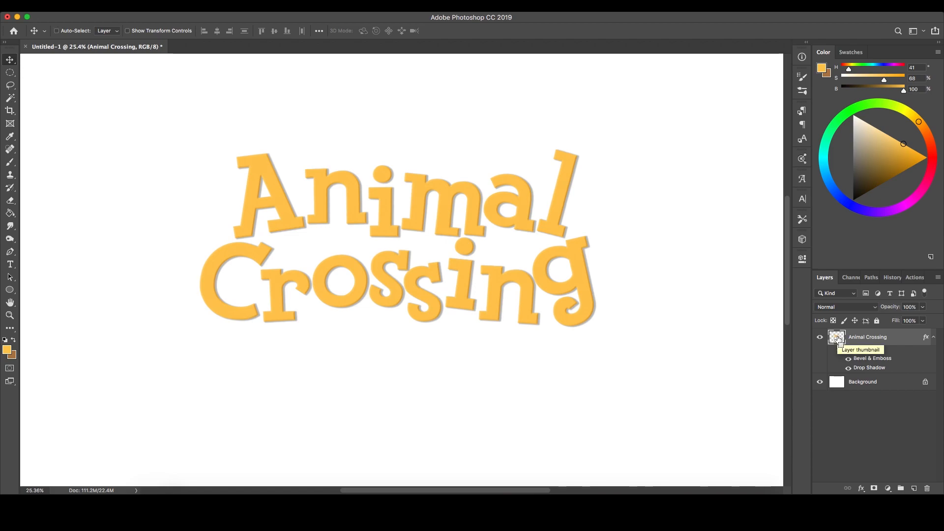
Select the lettering outline and expand the selection by 25 pixels
click(837, 337)
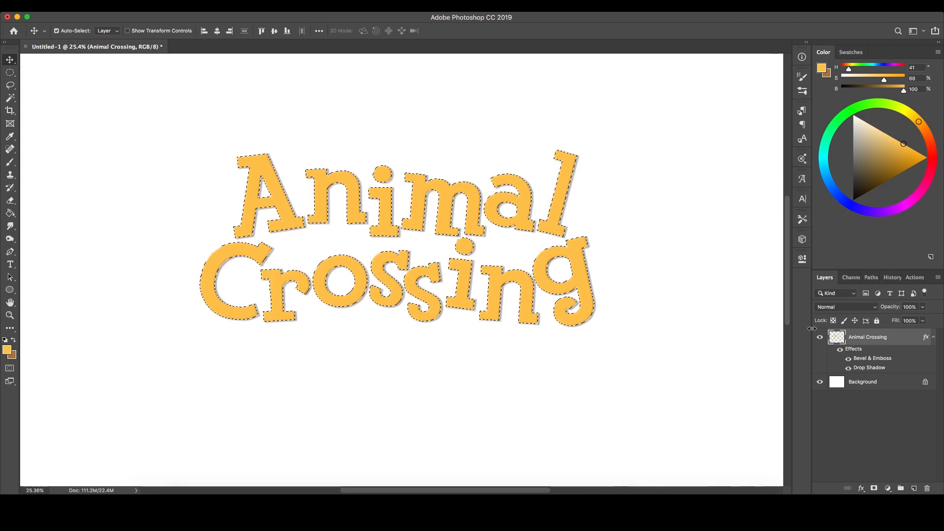
mouse_move(606, 289)
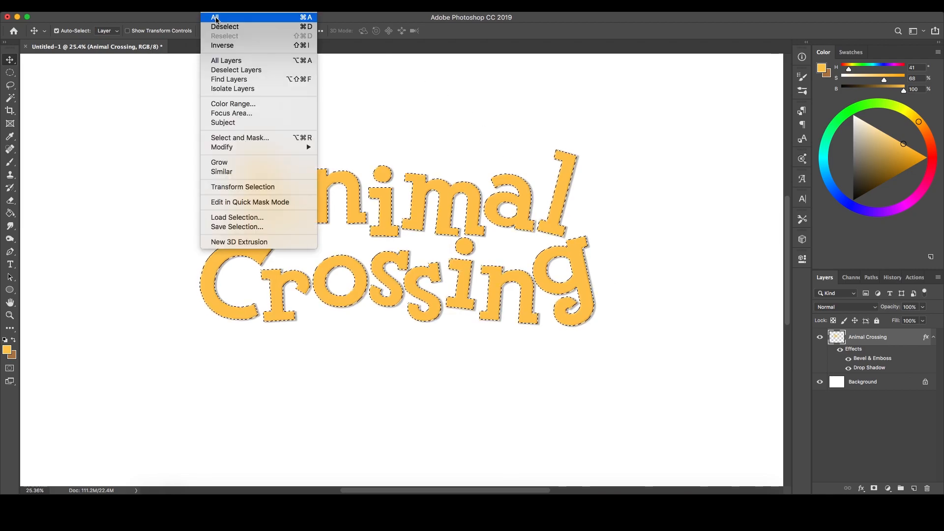
mouse_move(221, 147)
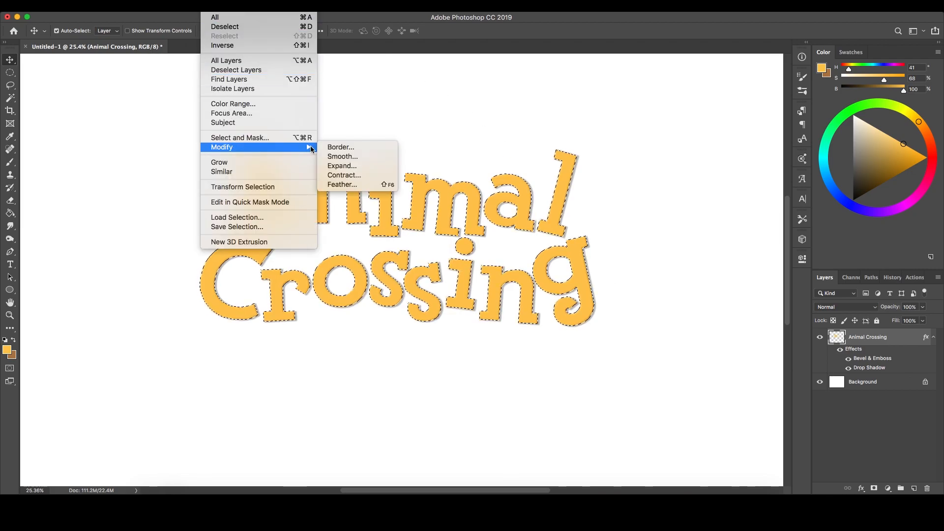
click(342, 165)
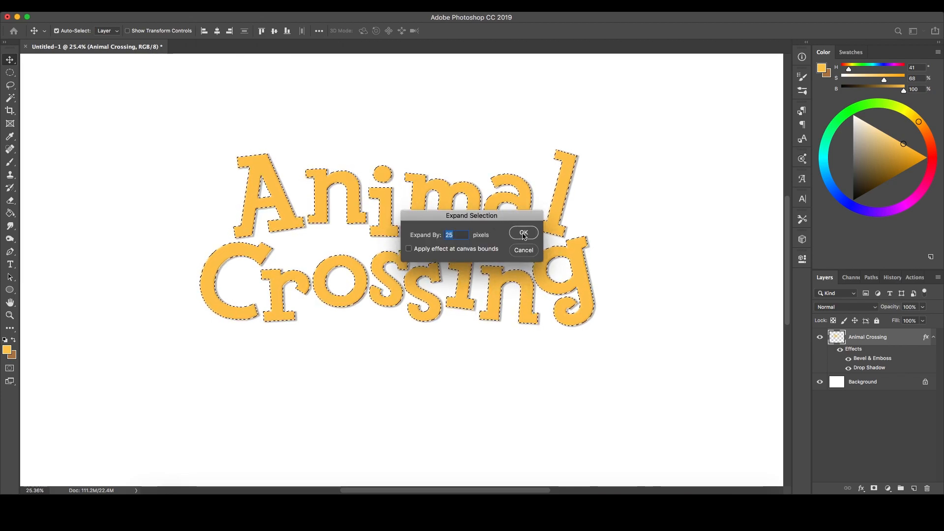
click(522, 234)
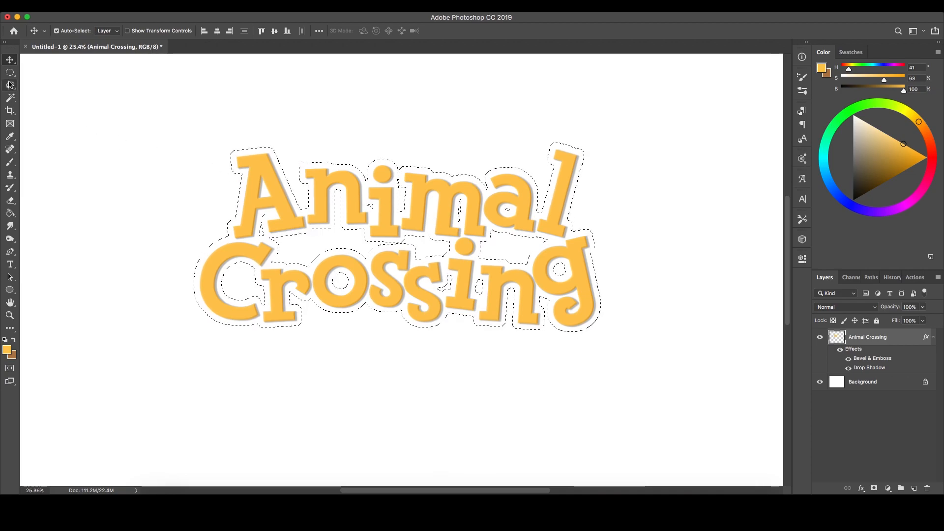
Switch to the Polygonal Lasso to add straight-edged regions to the selection
click(10, 84)
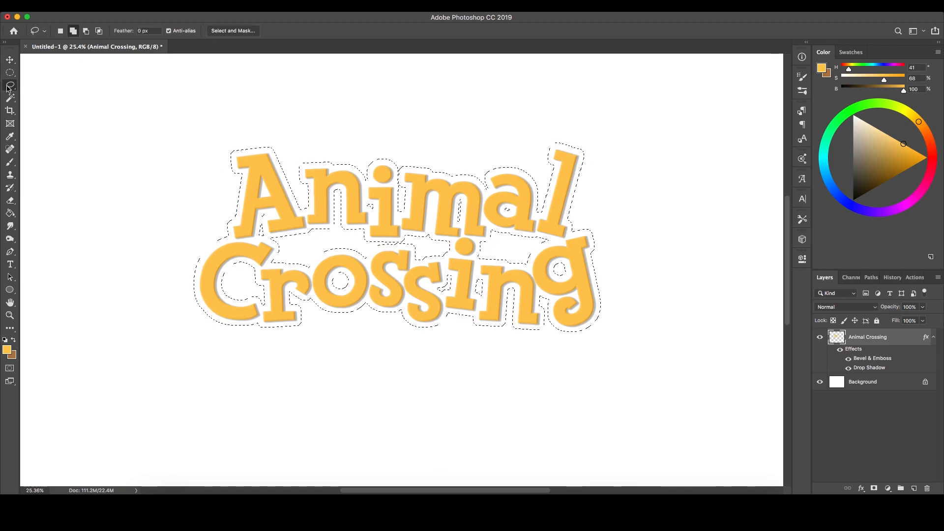
mouse_move(73, 31)
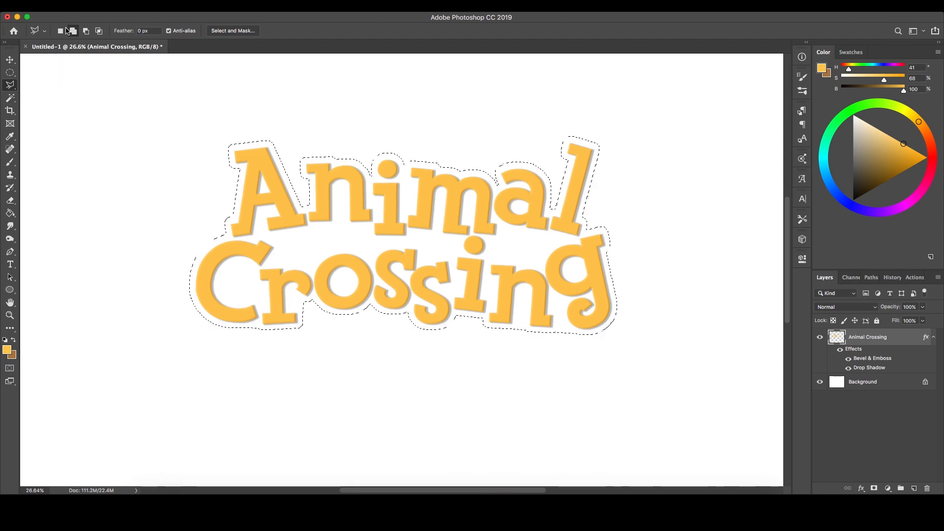
mouse_move(72, 31)
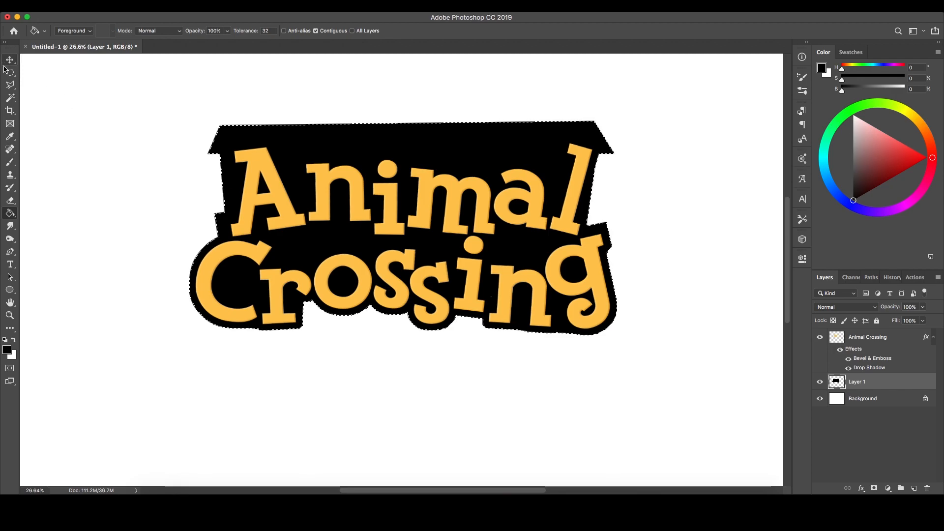
mouse_move(10, 72)
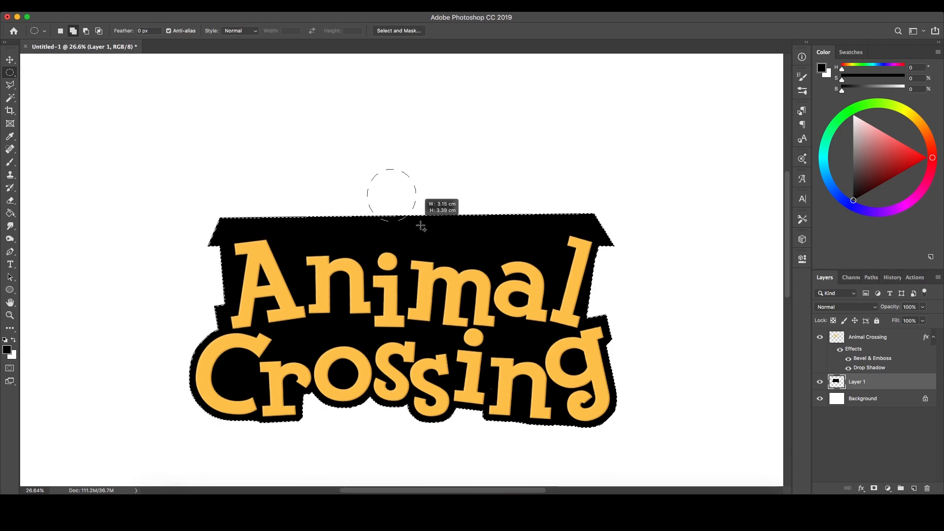
Paint a black circle above the sign roof and outline gear teeth with the Polygonal Lasso
drag(391, 193, 431, 249)
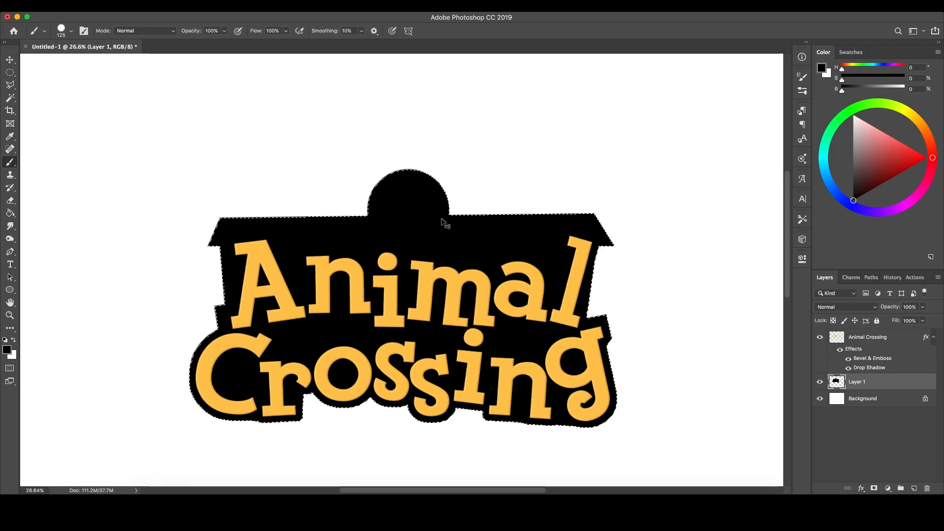
key(cmd+d)
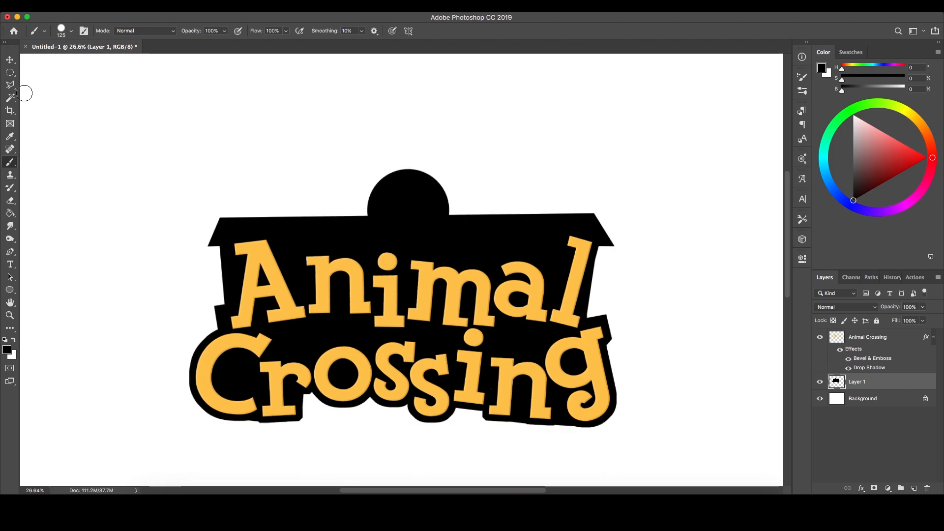
mouse_move(10, 84)
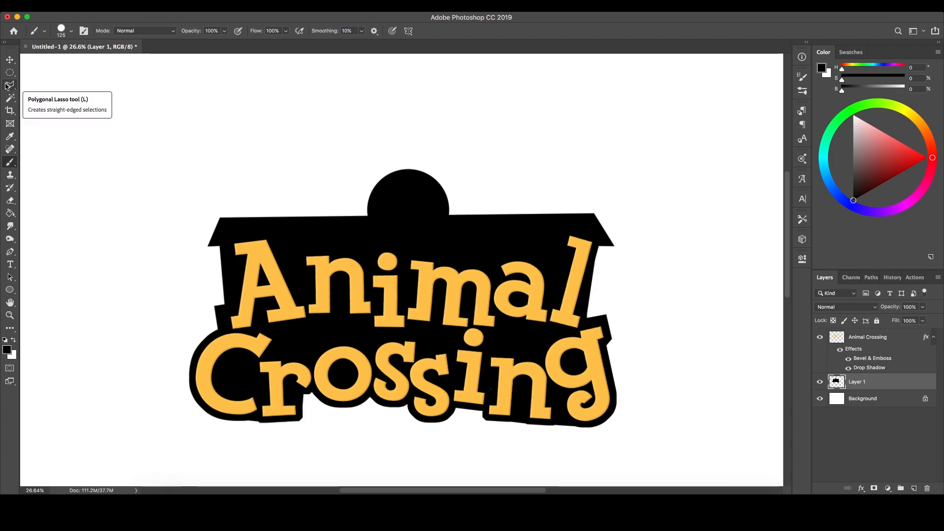
click(10, 85)
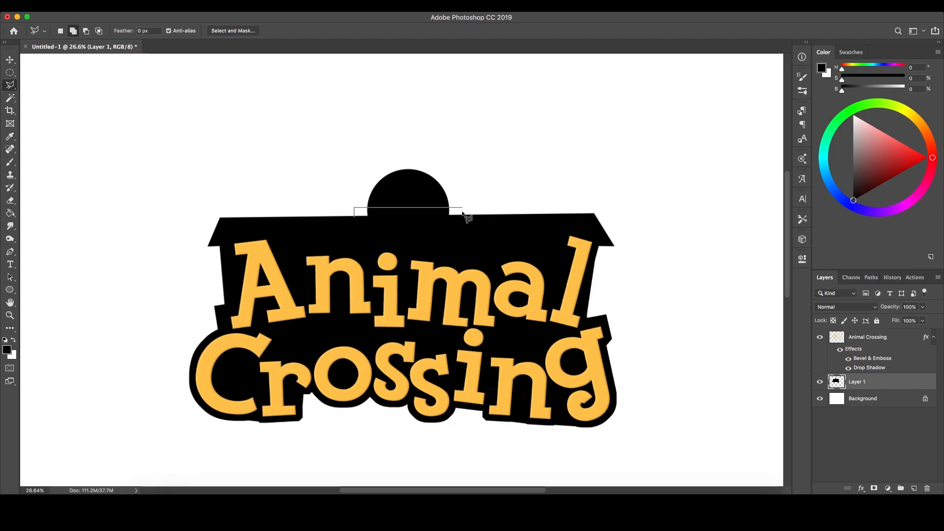
drag(366, 173, 415, 223)
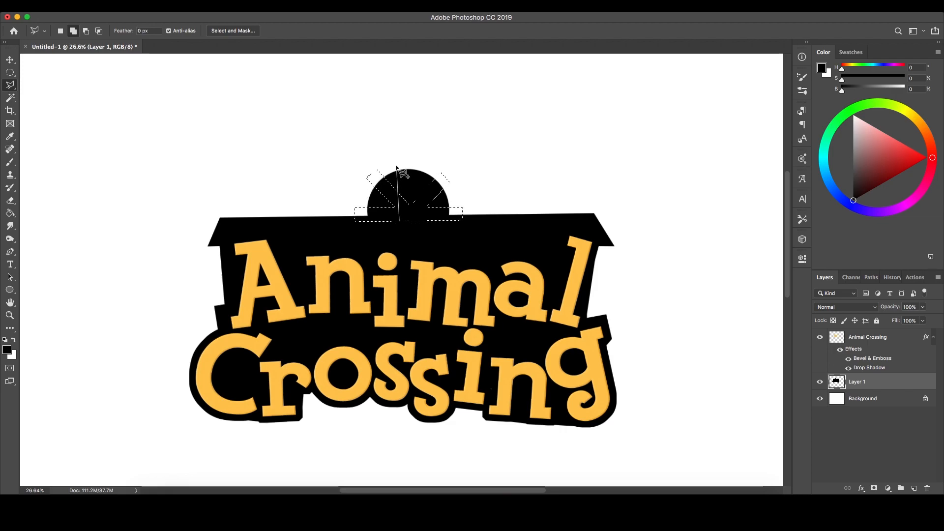
click(10, 162)
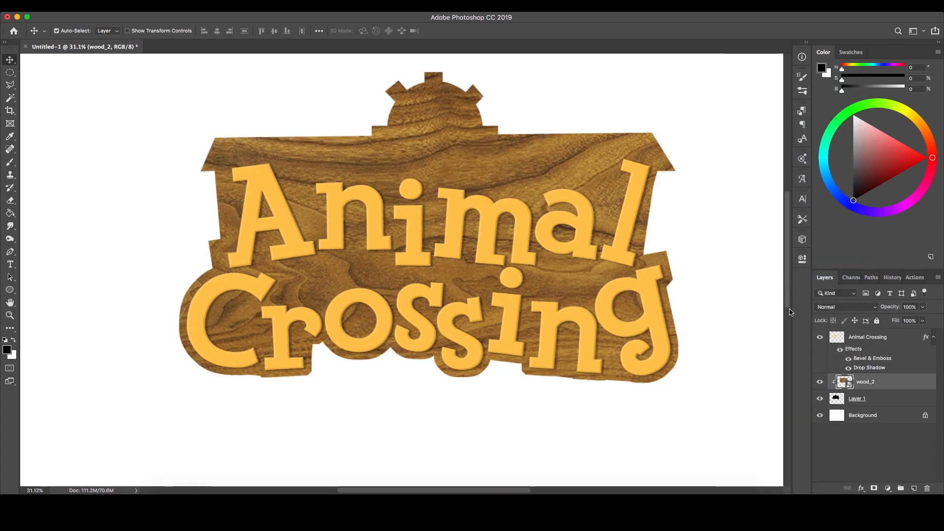
Hide wood_2, fill the new layer brown and add about 11.88% uniform monochromatic noise
click(818, 381)
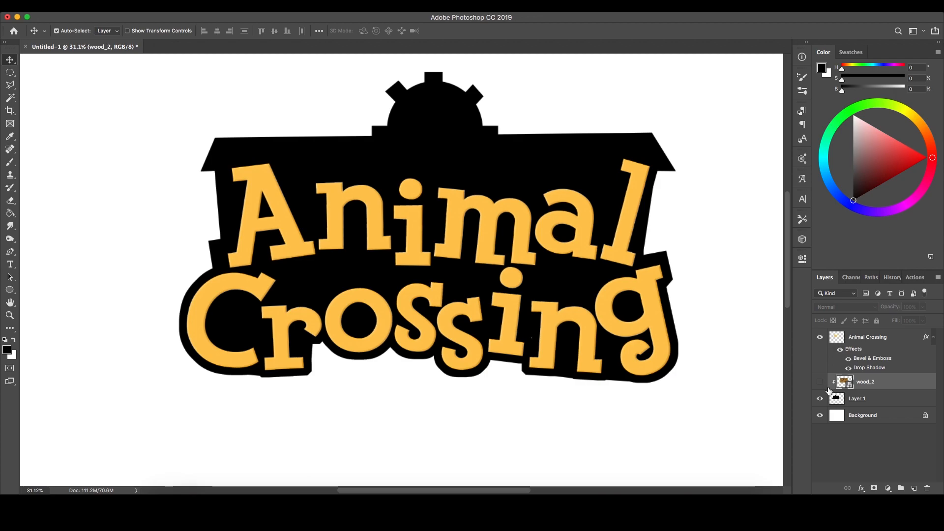
right_click(864, 381)
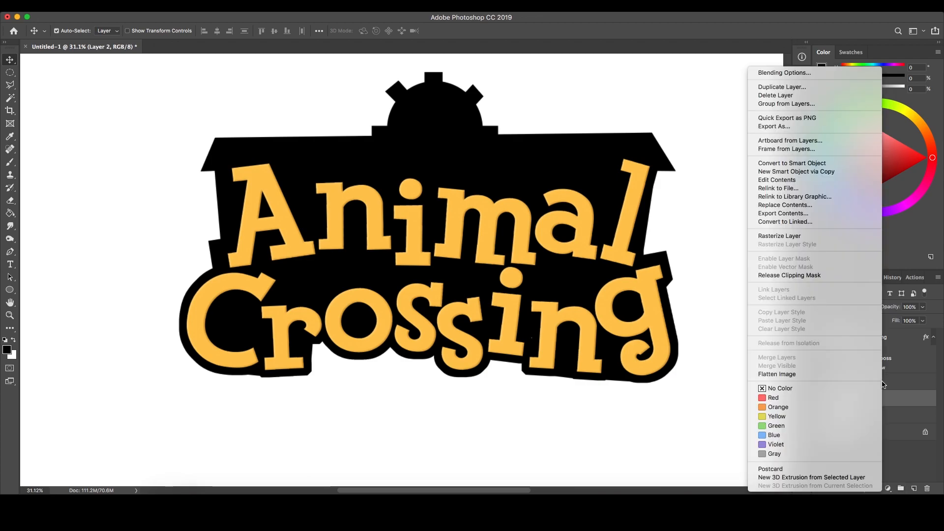
click(637, 232)
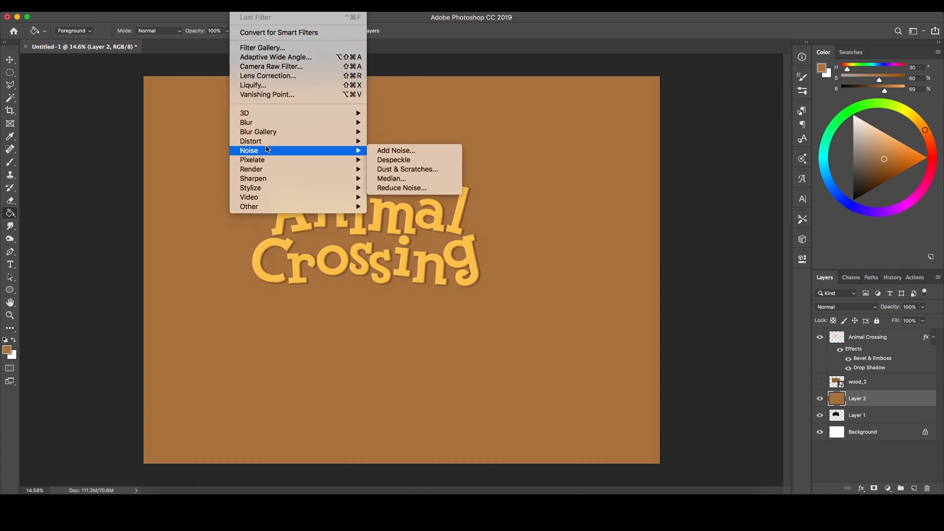
click(395, 151)
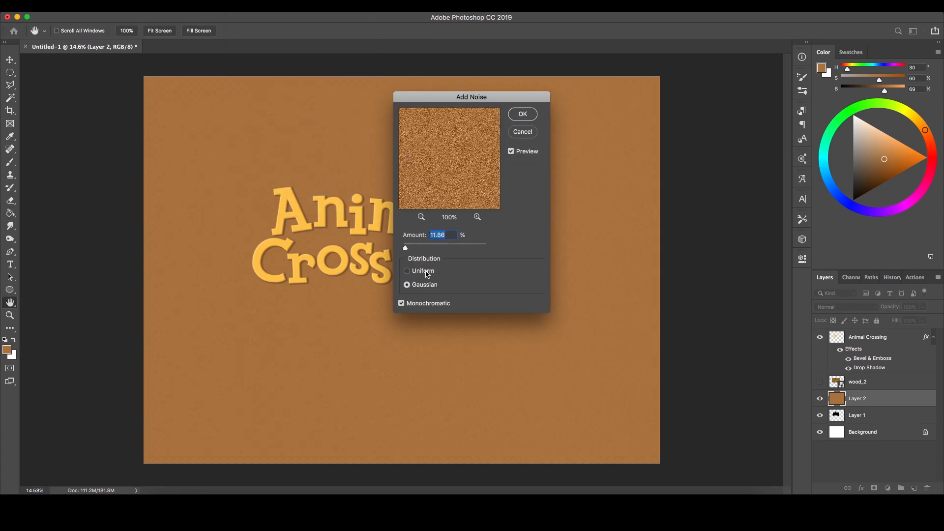
click(401, 303)
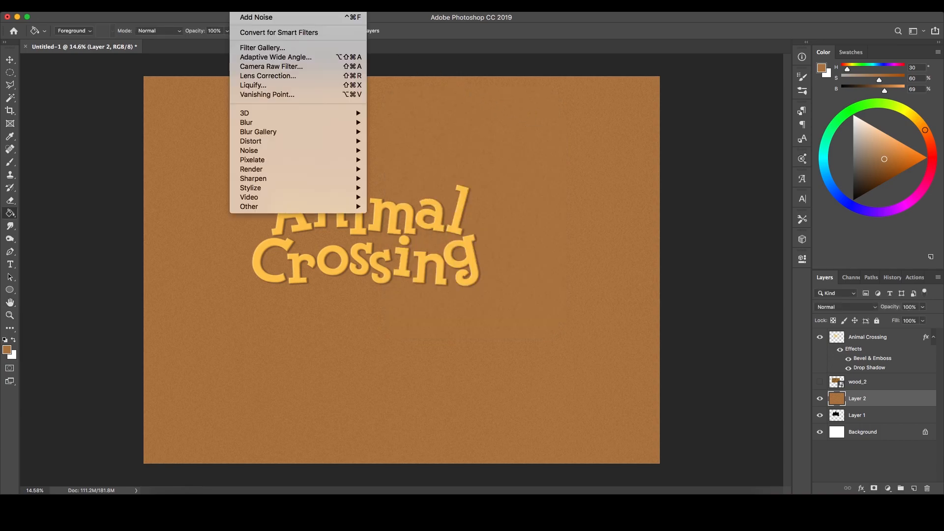
mouse_move(251, 169)
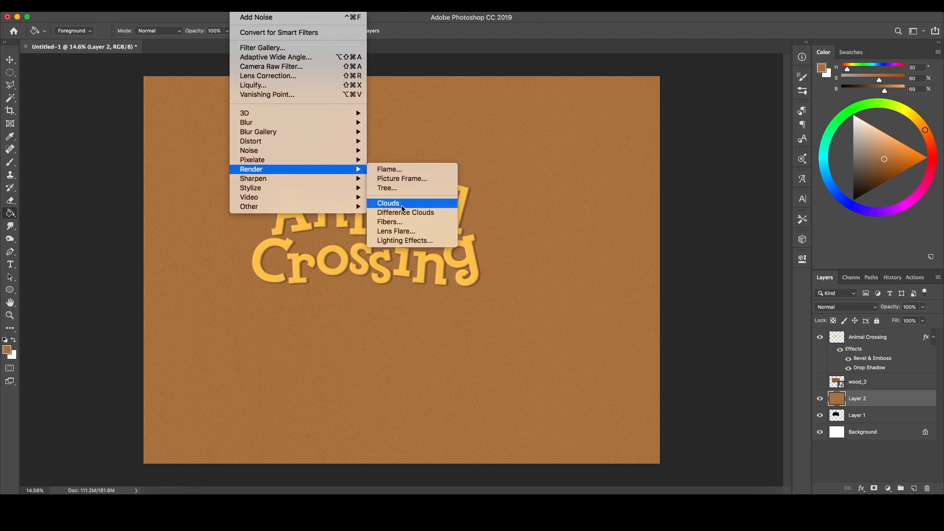
Render clouds, fade them, and soften with a 1.5 pixel Gaussian blur
click(388, 202)
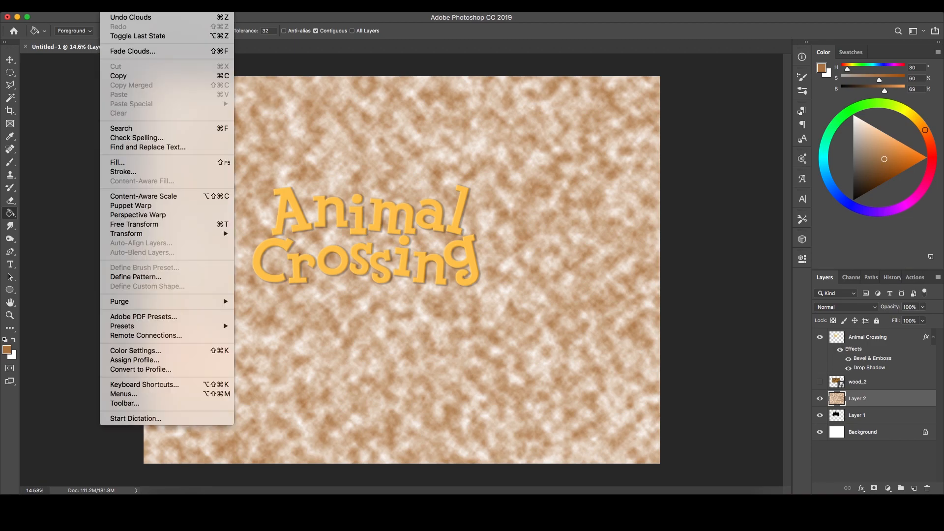
click(132, 52)
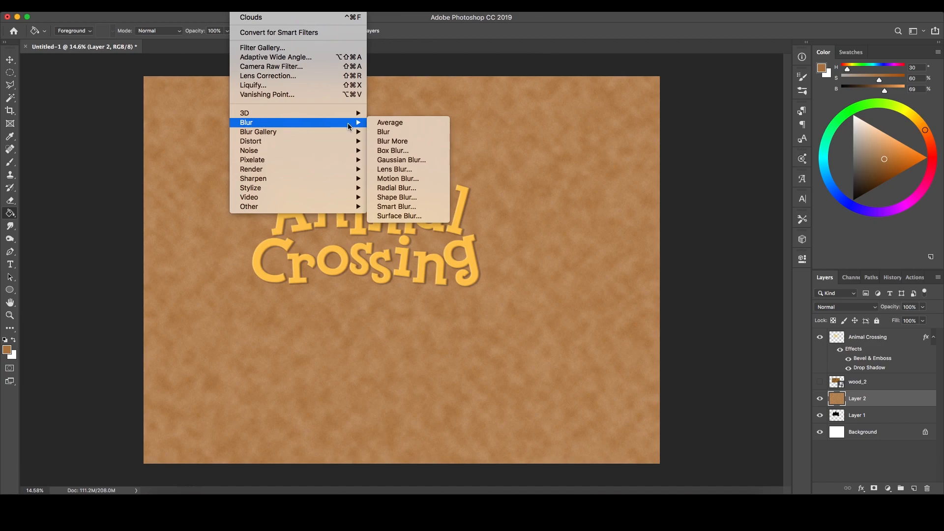
click(401, 160)
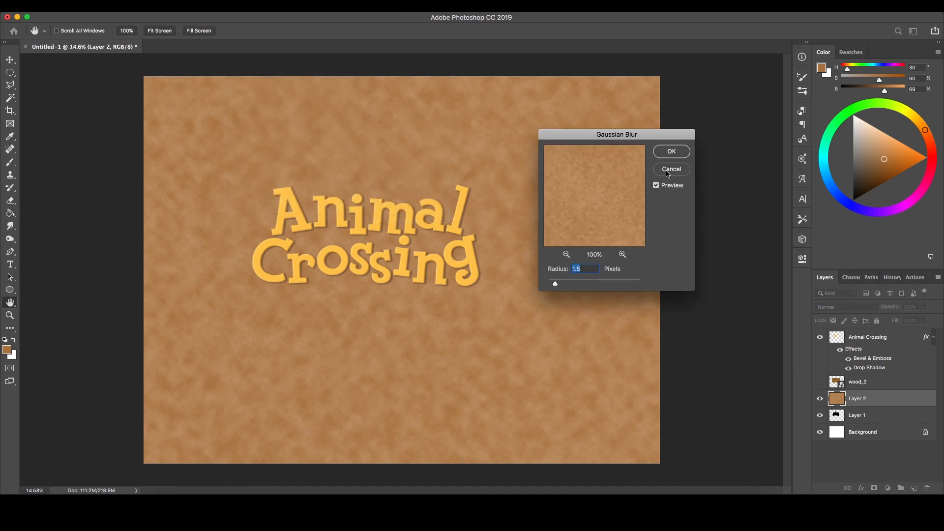
click(670, 169)
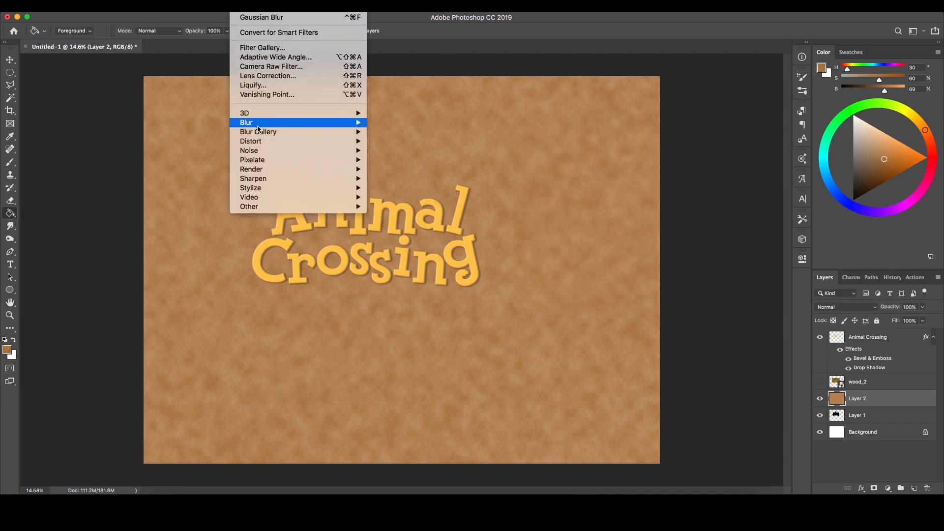
mouse_move(250, 141)
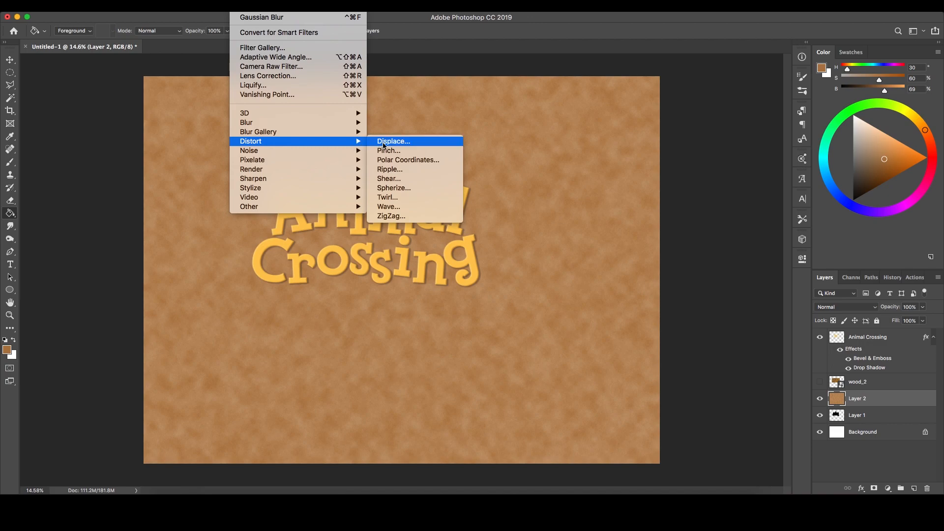
Apply a Wave distortion with 610 generators, 1% vertical scale and Repeat Edge Pixels
click(388, 206)
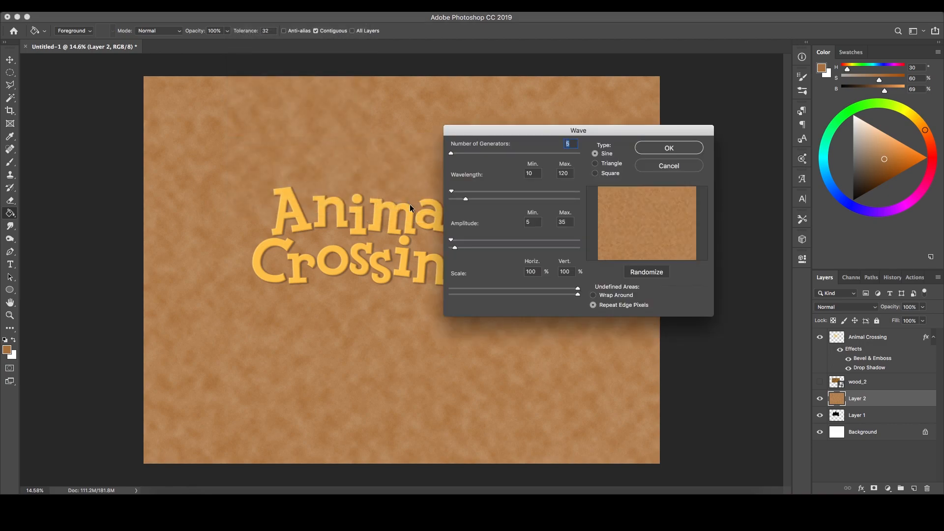
text(6)
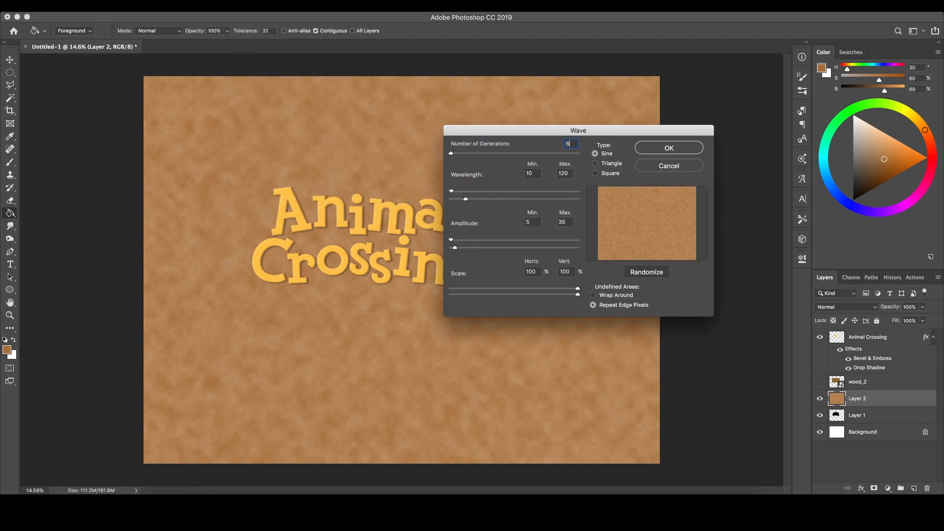
text(10)
click(566, 271)
text(1)
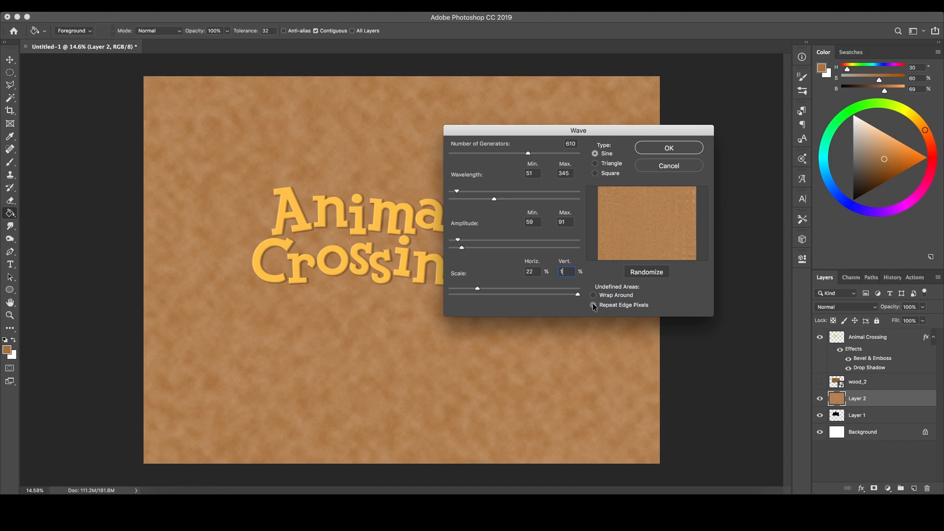
click(592, 305)
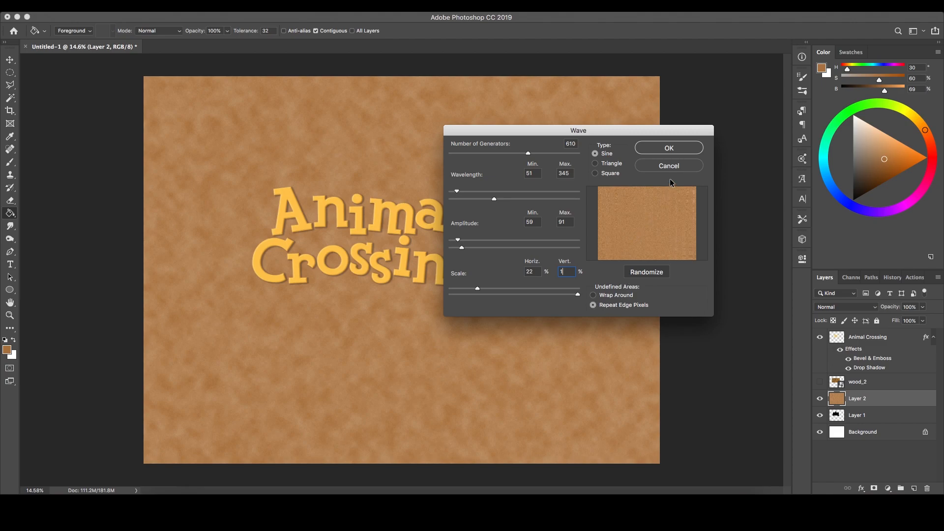
click(667, 147)
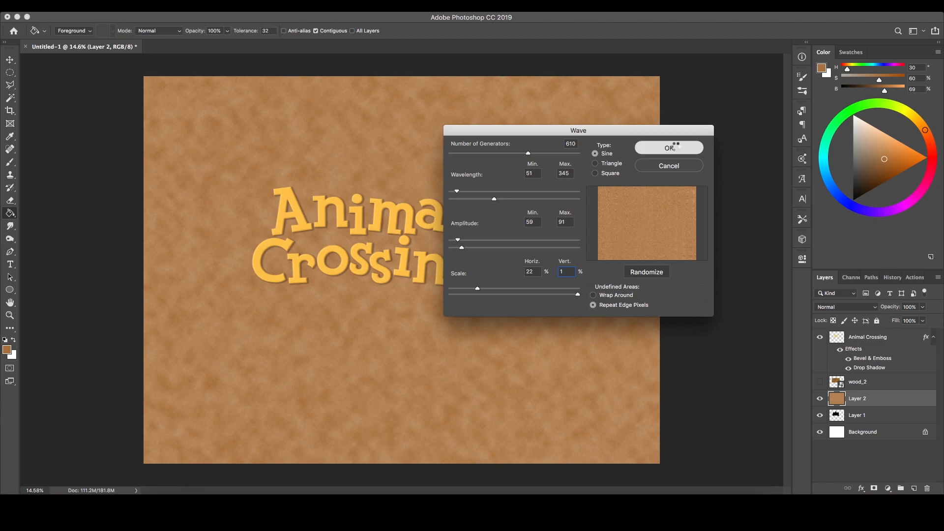
click(669, 147)
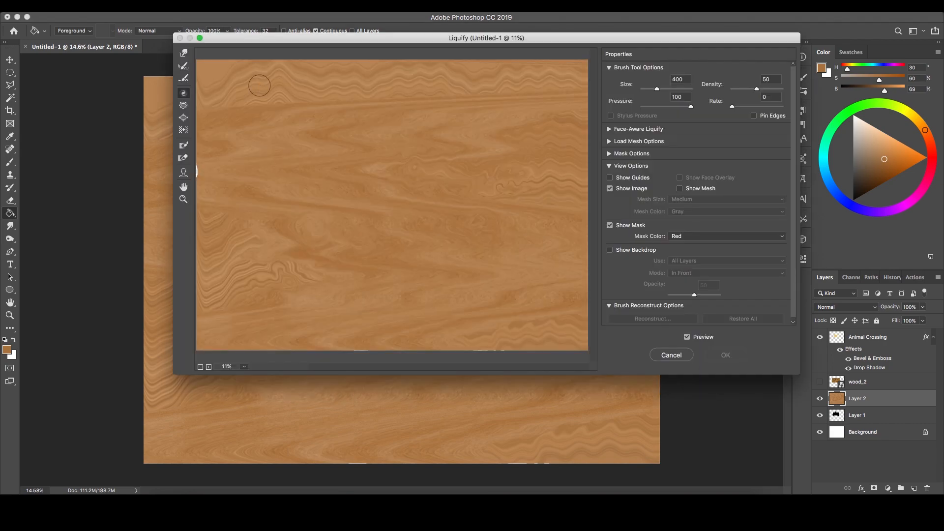
mouse_move(239, 149)
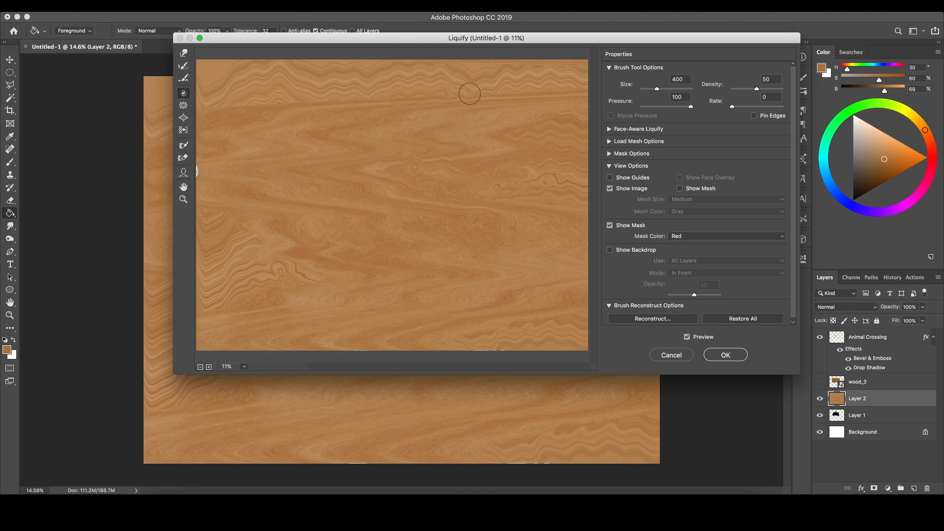
Push the wood grain into wavy distortions with Liquify's Forward Warp at size 400 and apply it
drag(469, 93, 304, 276)
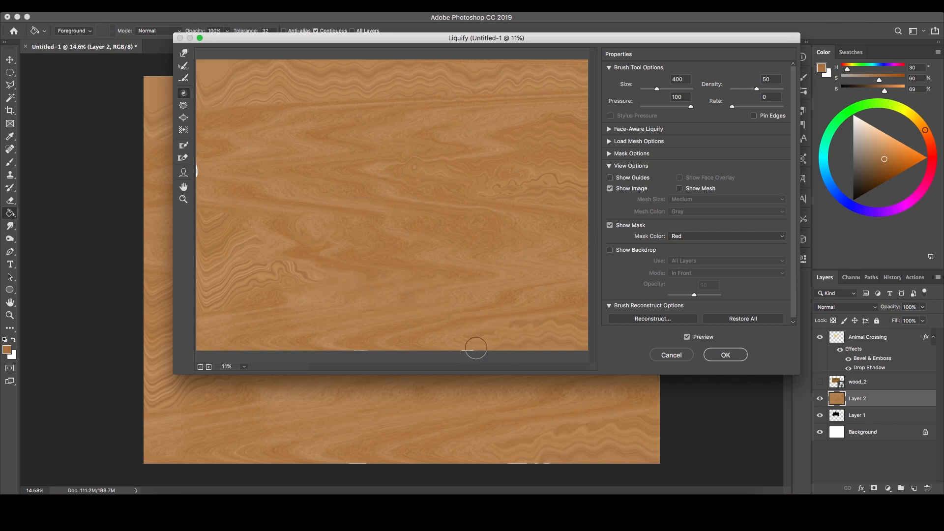
mouse_move(433, 354)
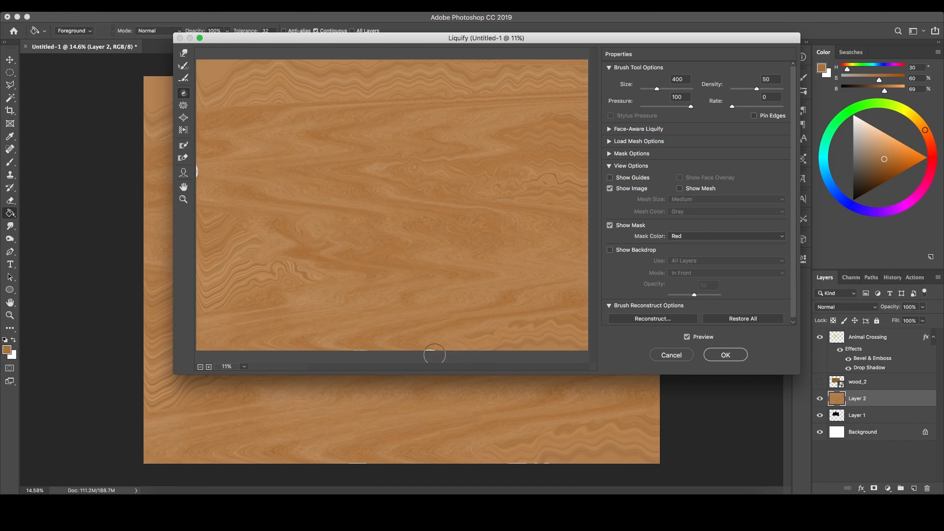
click(724, 355)
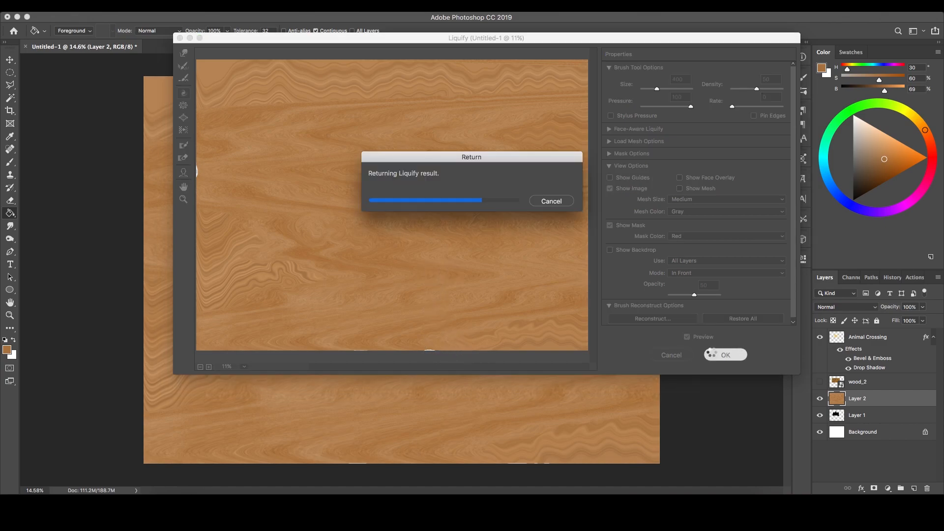
click(725, 355)
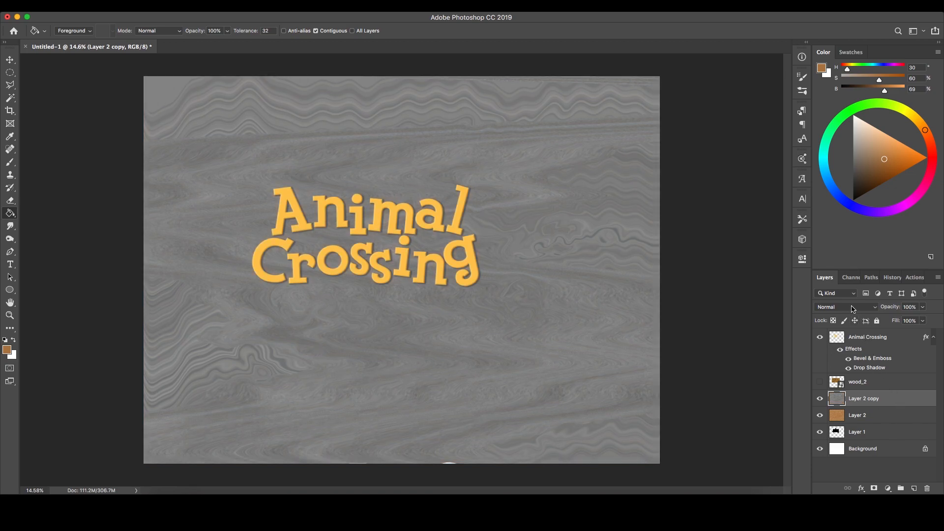
Blend the grey duplicate of Layer 2 in Soft Light at 40% opacity
click(845, 307)
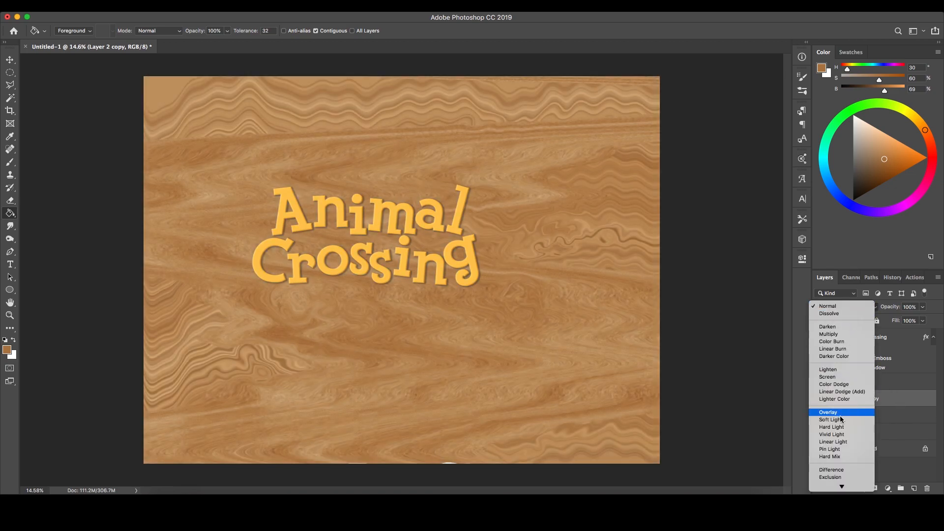
click(831, 419)
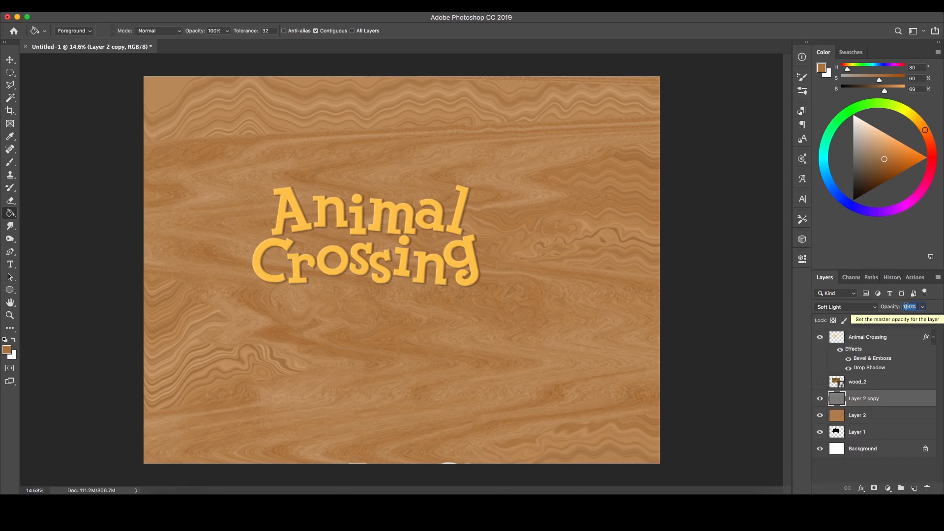
text(40)
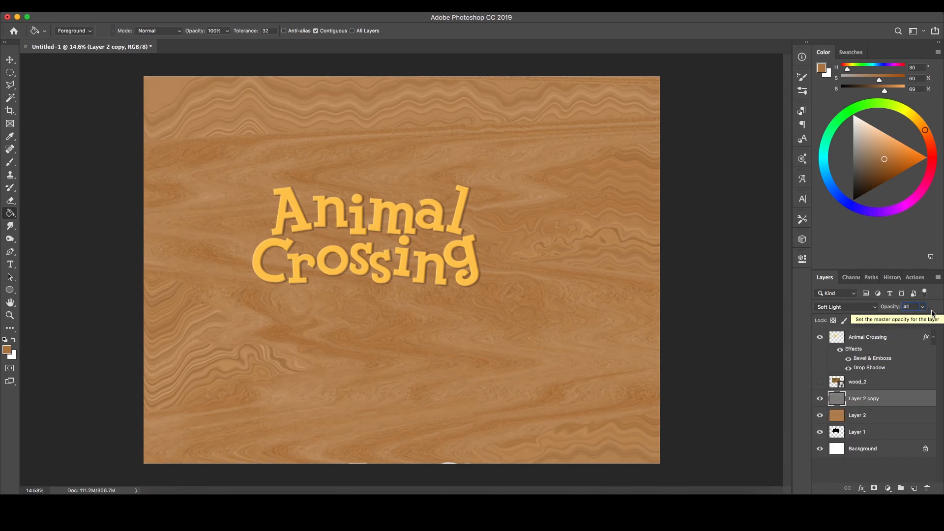
click(909, 306)
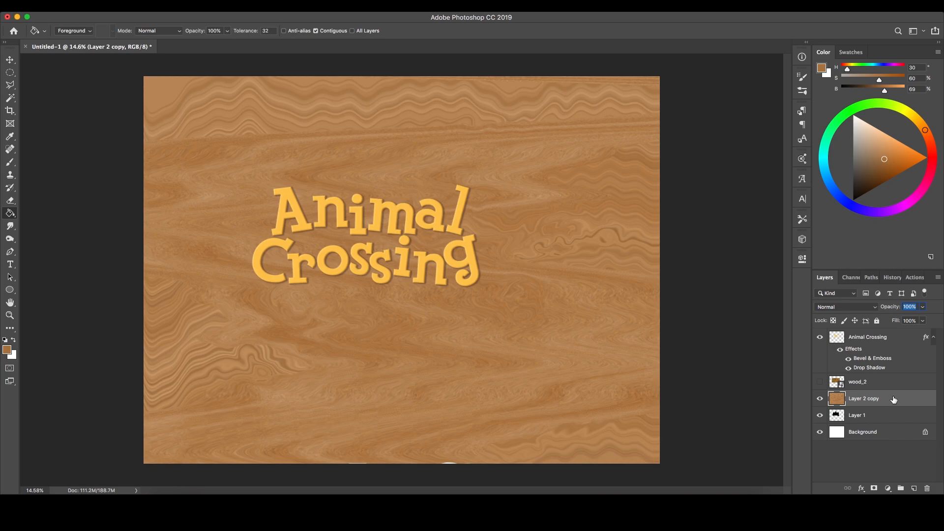
Clip the wood layers to the sign shape, merge them into wood_2 and bring up its Layer Style
right_click(863, 398)
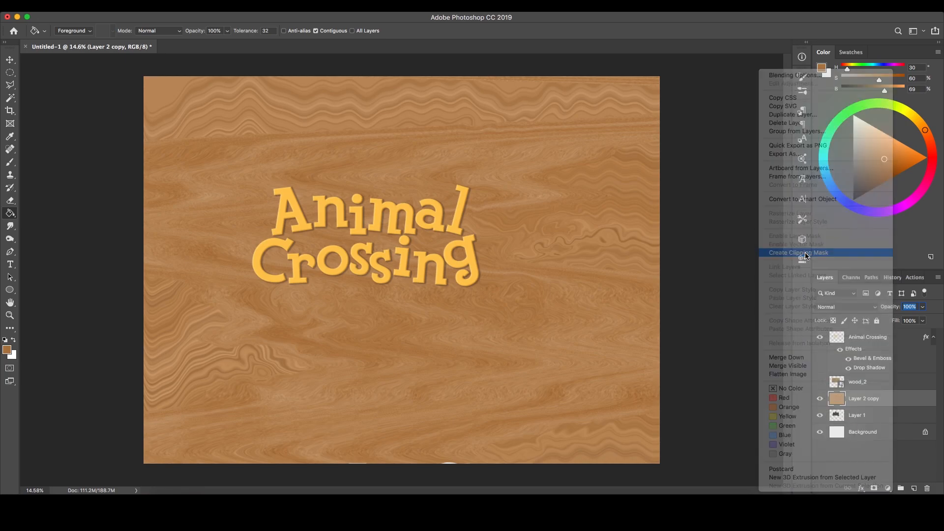
click(798, 252)
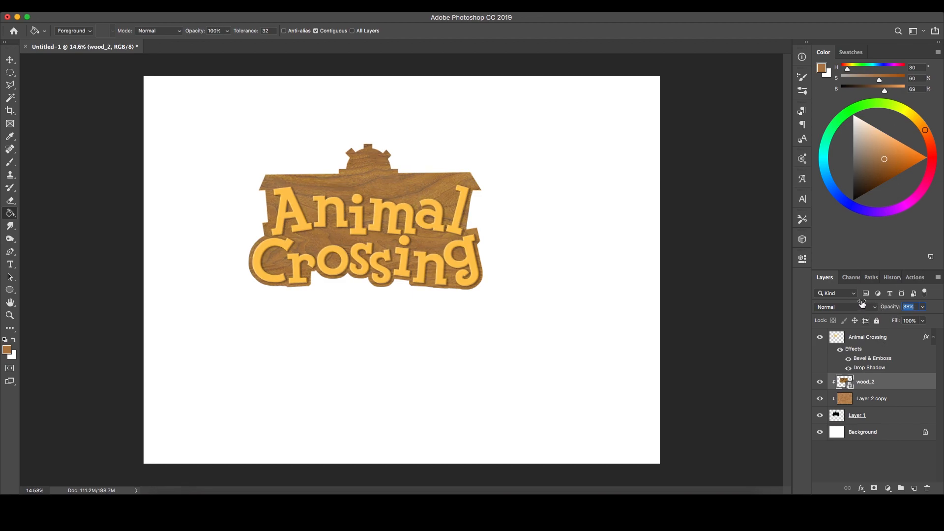
click(857, 414)
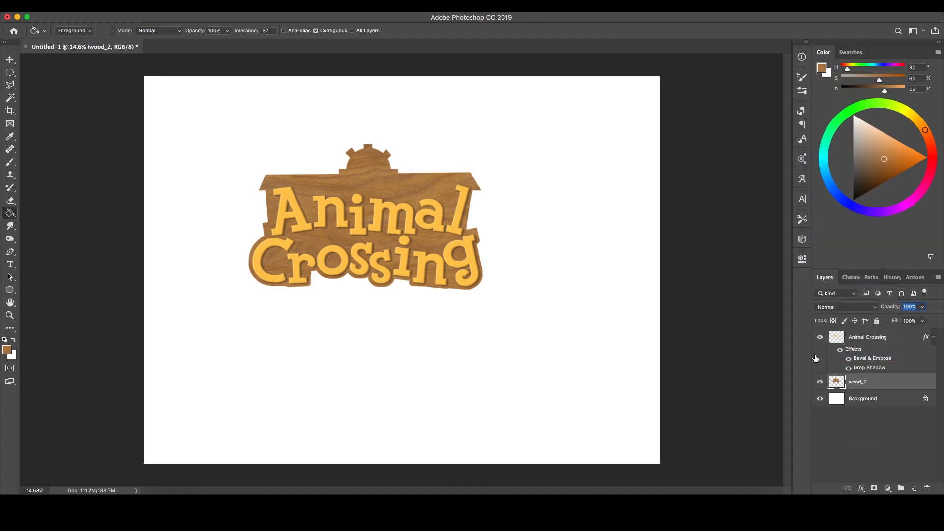
click(884, 381)
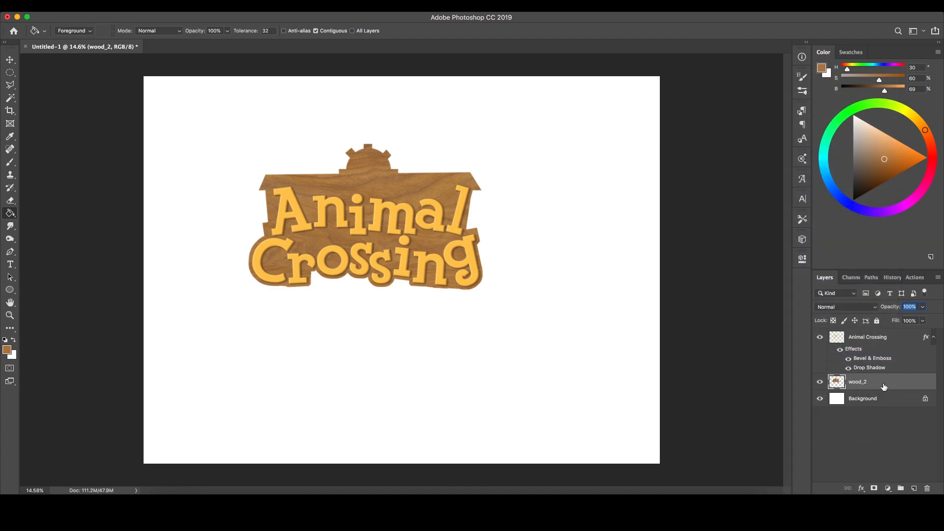
double_click(885, 381)
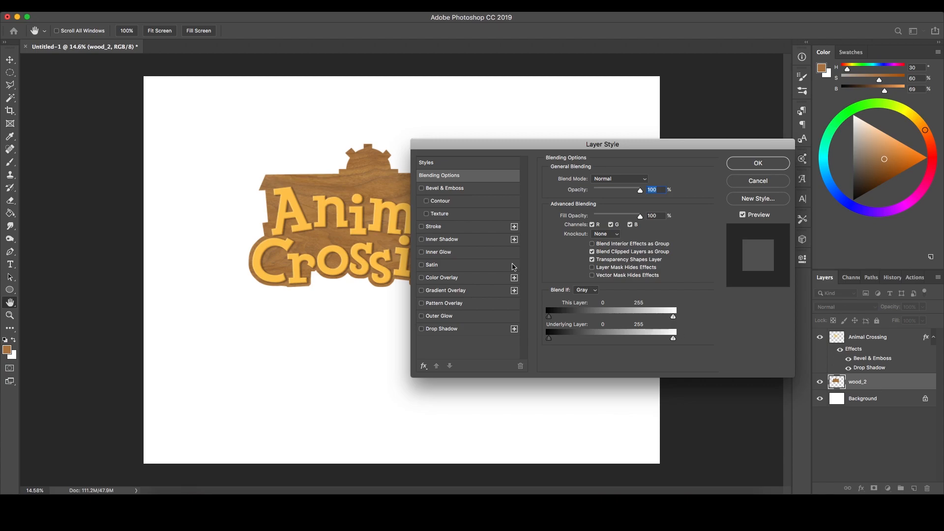
Enable Bevel & Emboss on the sign as a Chisel Hard inner bevel, depth 32, size 10 px
click(444, 188)
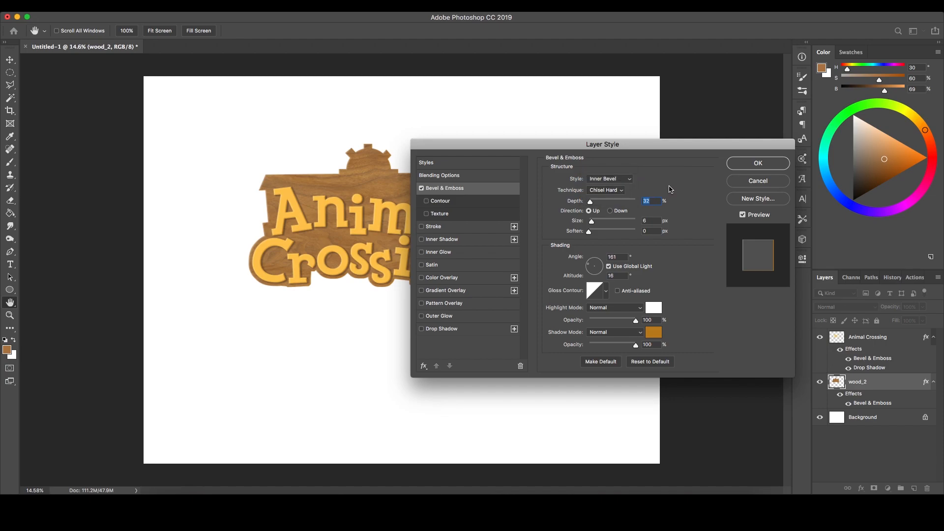
click(649, 201)
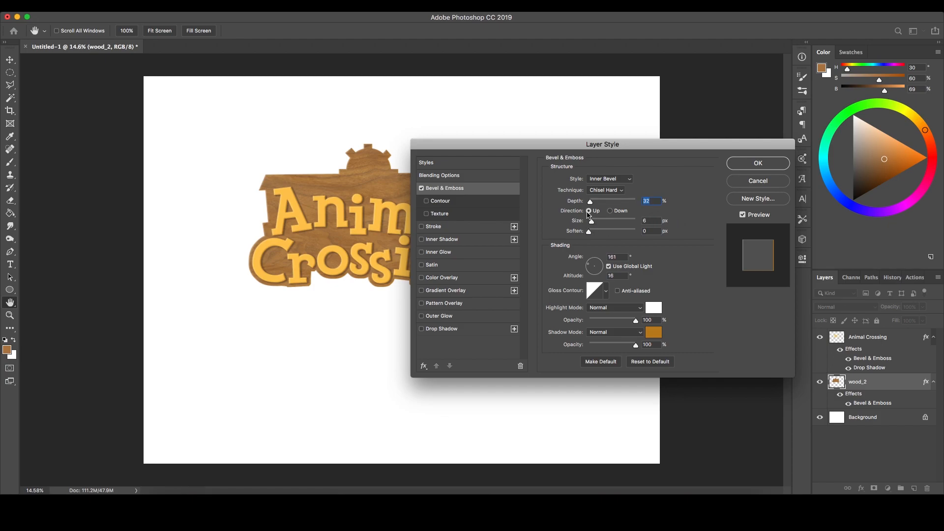
click(648, 220)
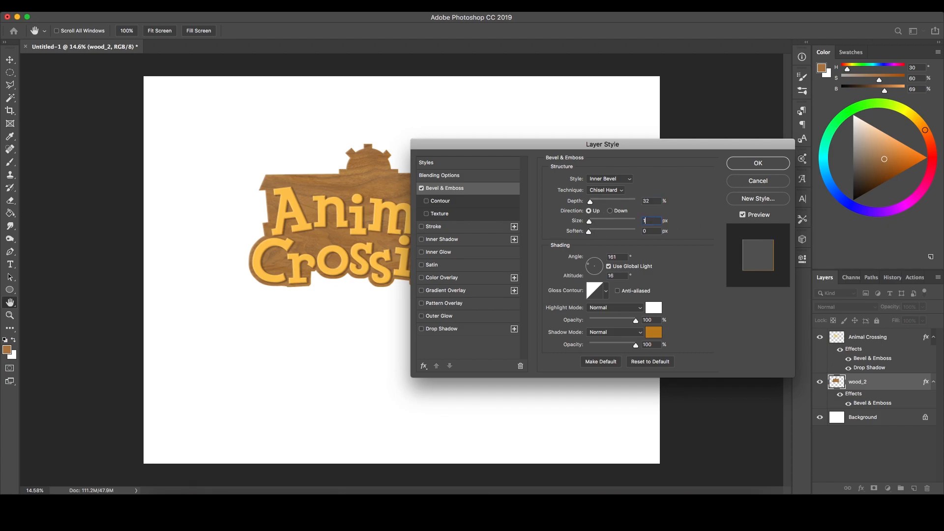
text(10)
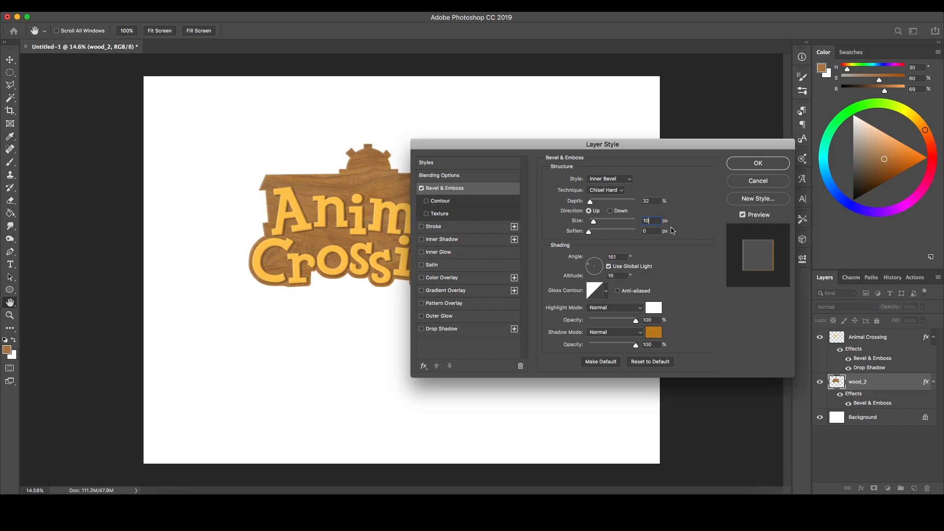
click(649, 230)
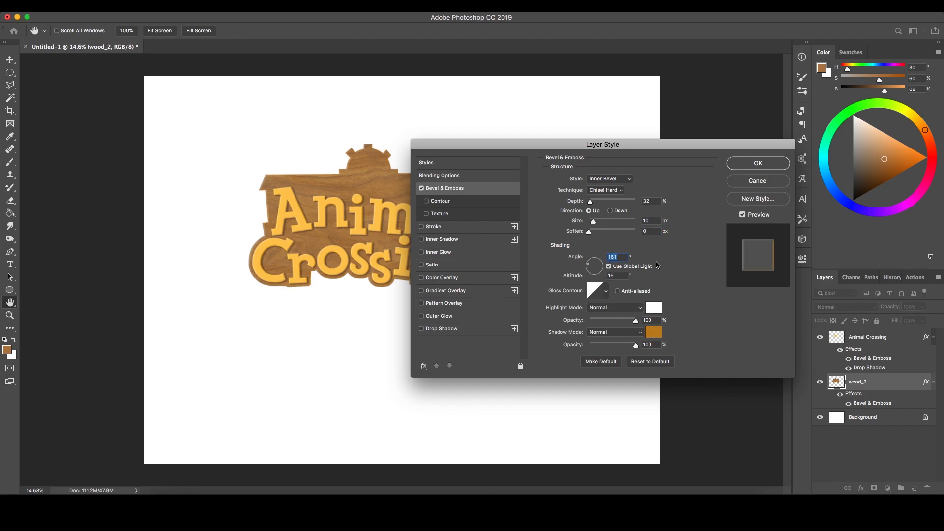
Set the bevel's shadow colour to black
click(617, 275)
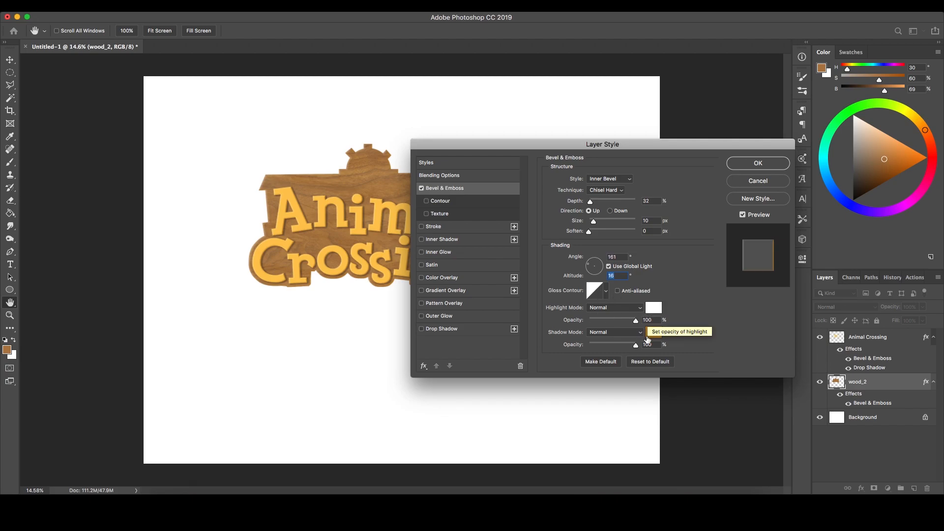
click(652, 331)
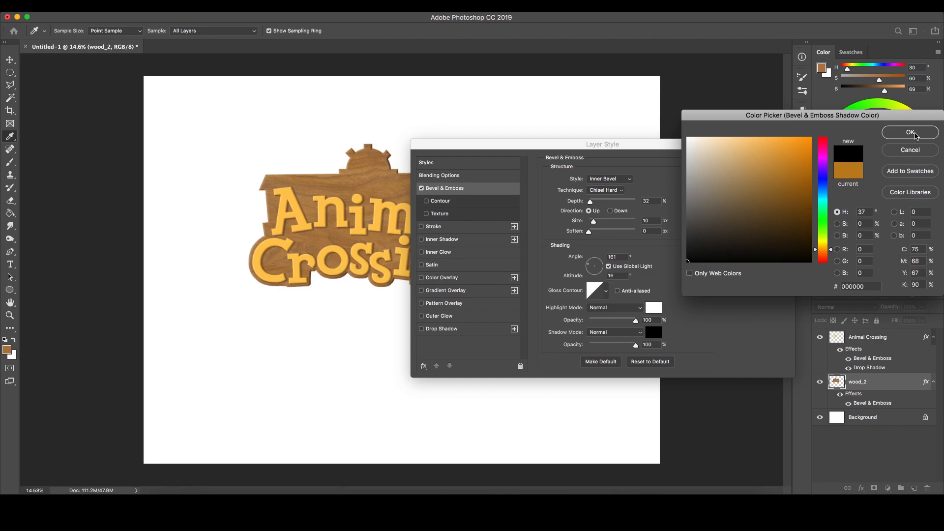
click(908, 132)
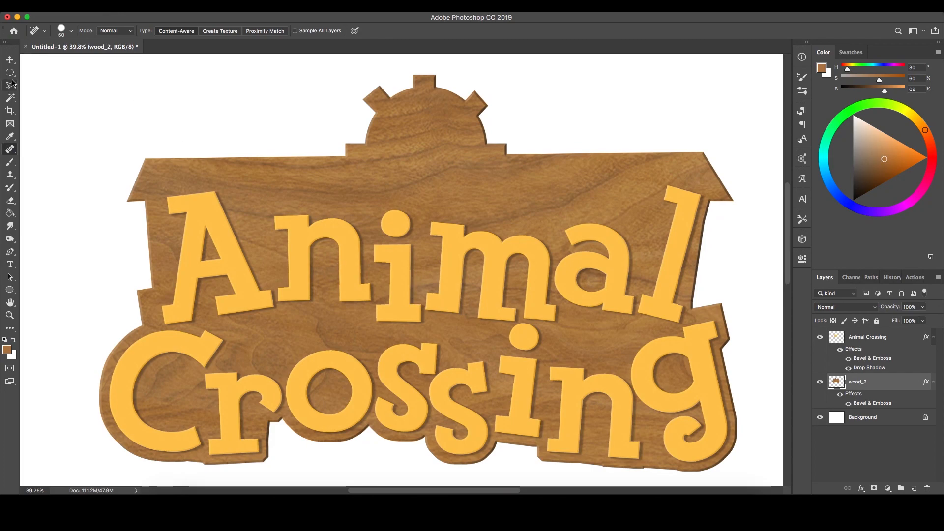
Blend the Ellipse 1 circle layer in Soft Light and bring up its layer style
click(10, 72)
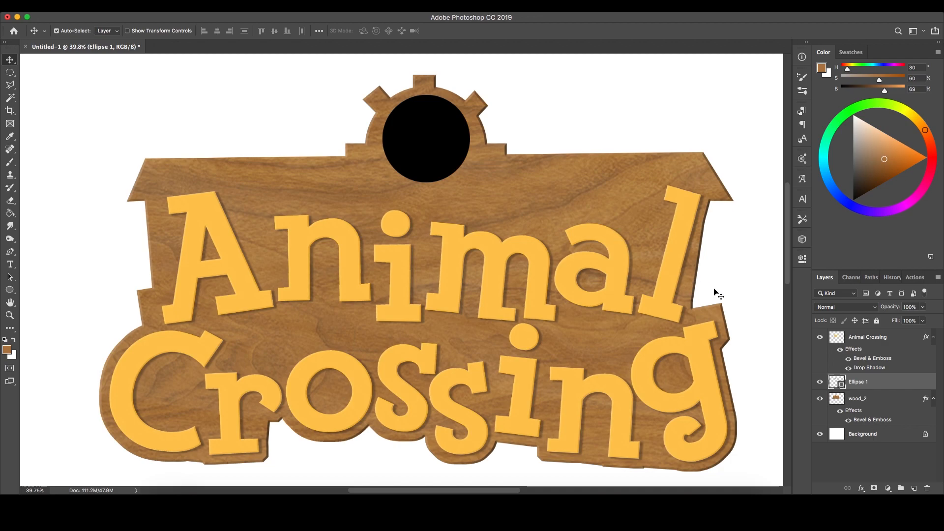
click(846, 292)
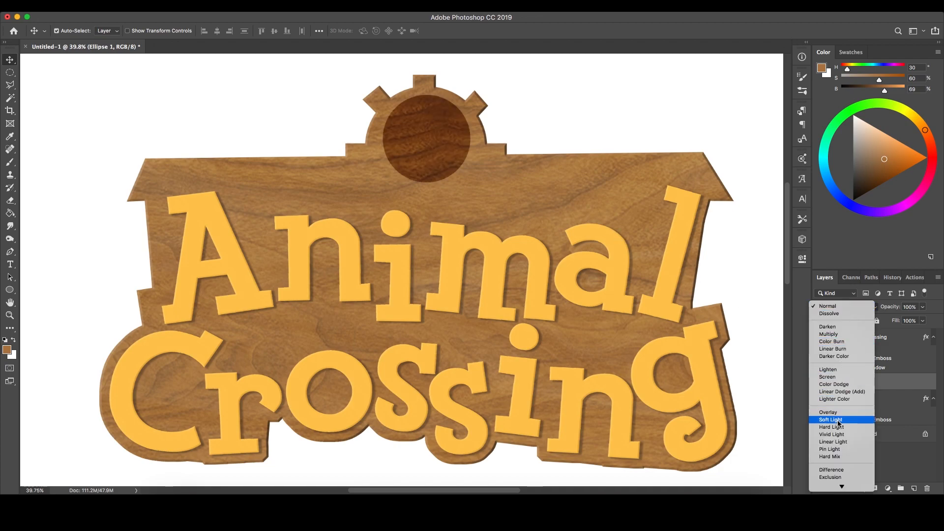
click(830, 419)
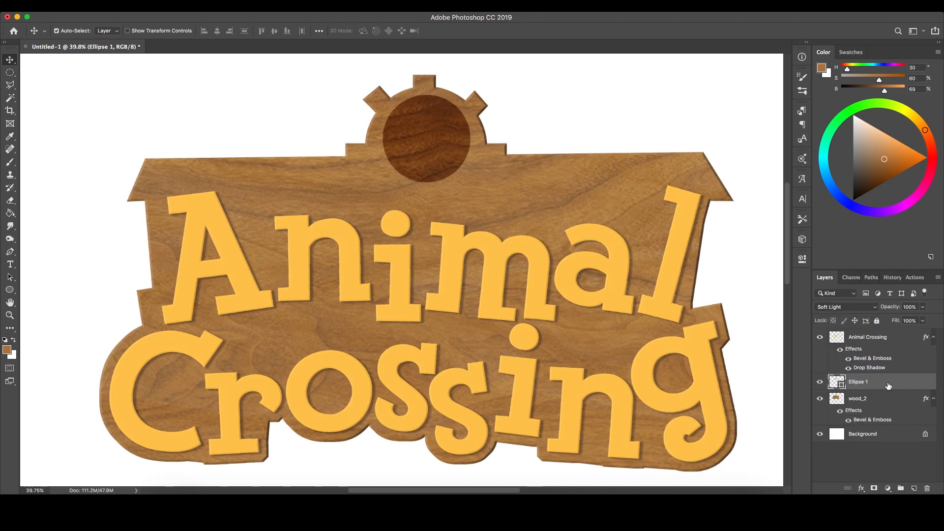
double_click(857, 381)
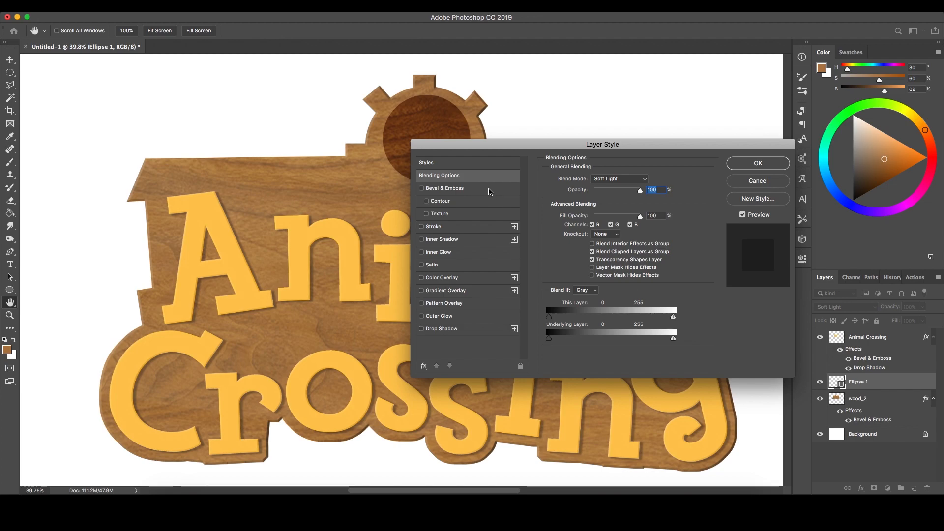
Give the ring a downward bevel at 32% depth, size 6 px, so it sinks into the wood
click(444, 188)
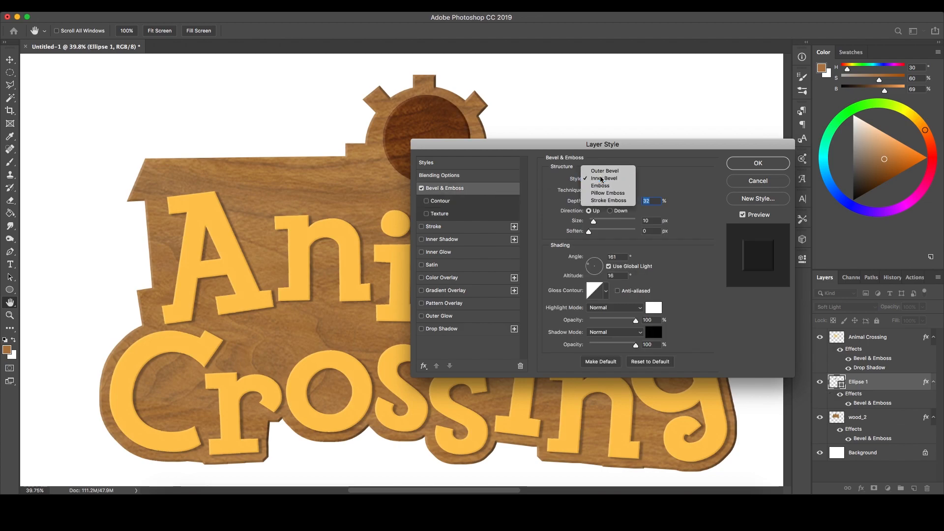
click(604, 178)
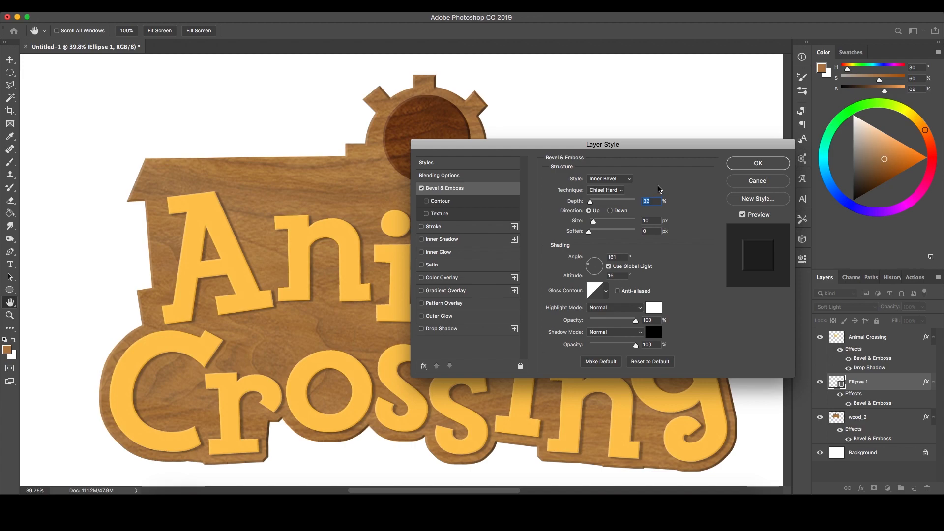
mouse_move(614, 212)
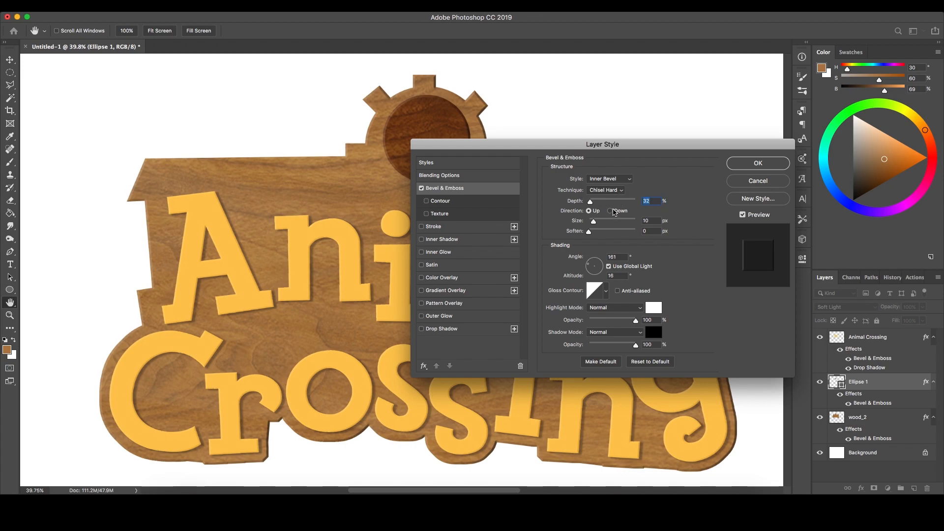
click(610, 210)
text(6)
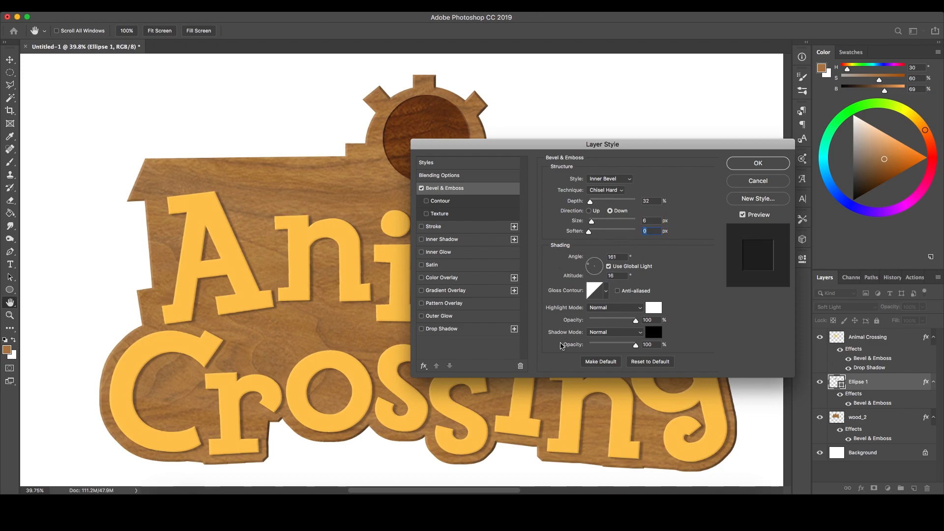
mouse_move(757, 163)
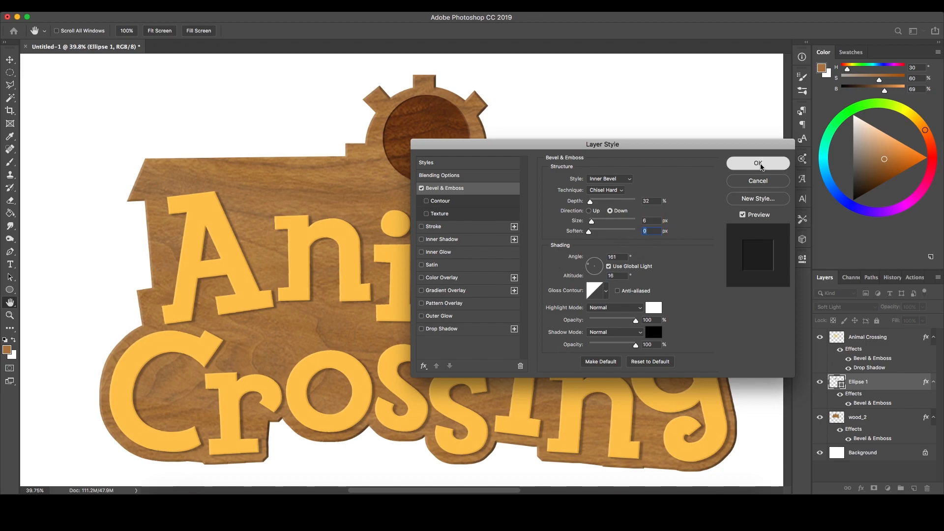
click(757, 163)
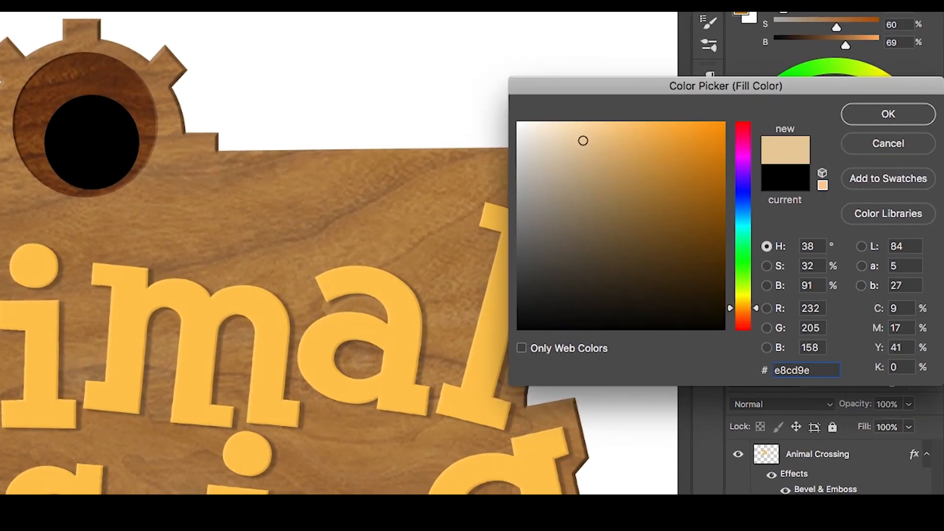
Fill Ellipse 2 with light tan #e8cd9e and browse for CustomWood.png to place
click(887, 114)
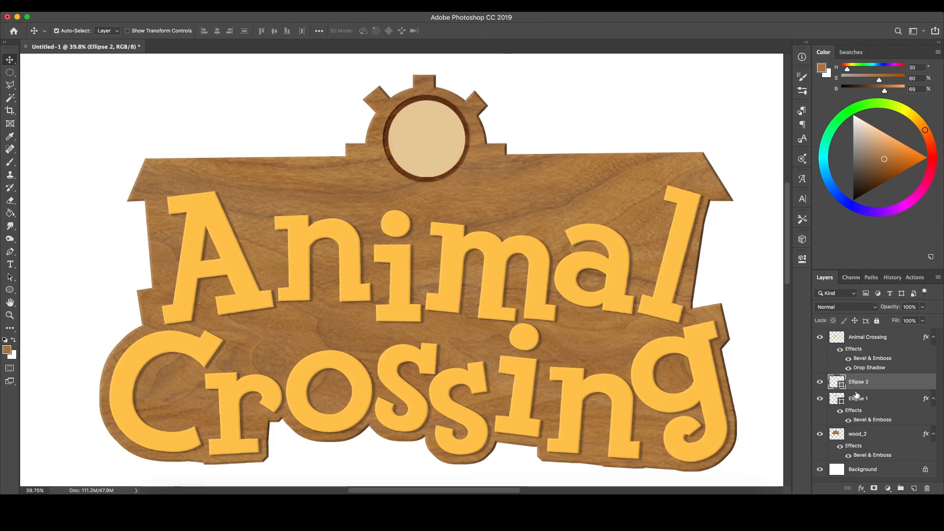
click(901, 488)
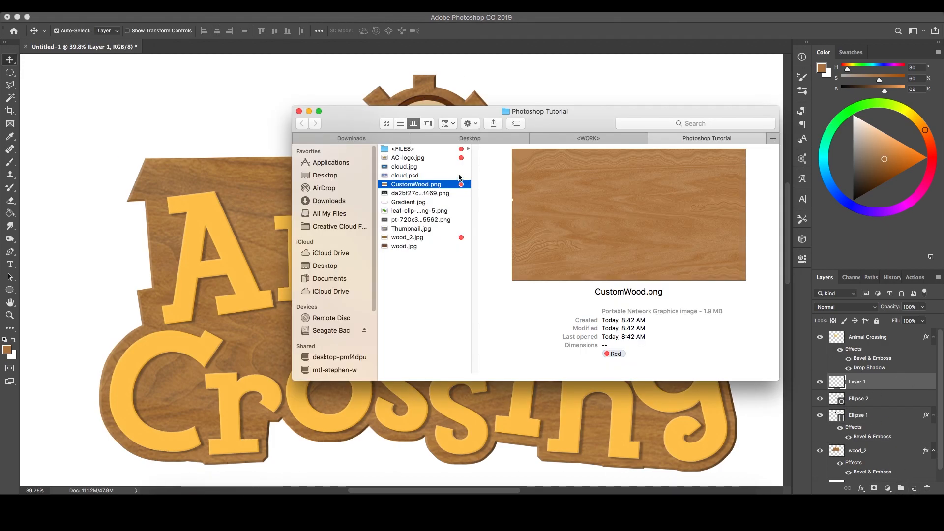
Place CustomWood.png over the clock face, scale it down and blend it with Linear Burn
click(407, 237)
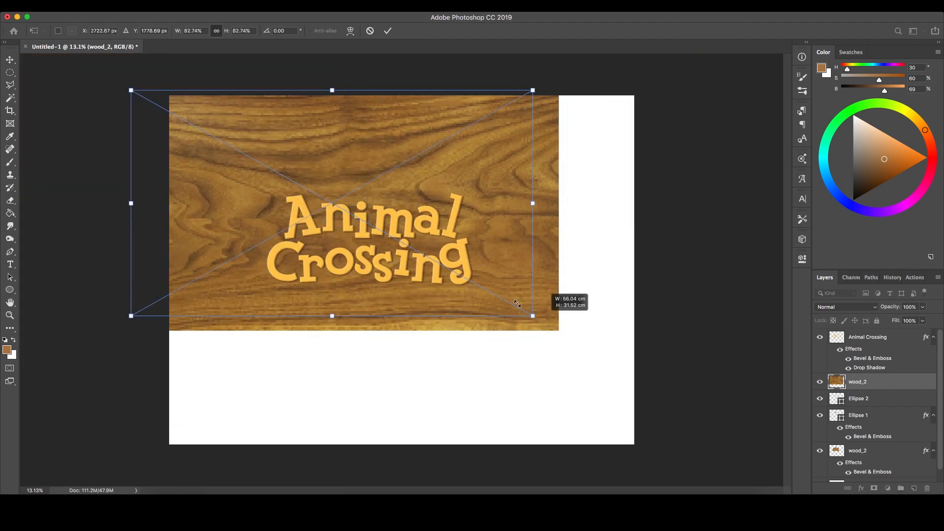
drag(532, 315, 467, 261)
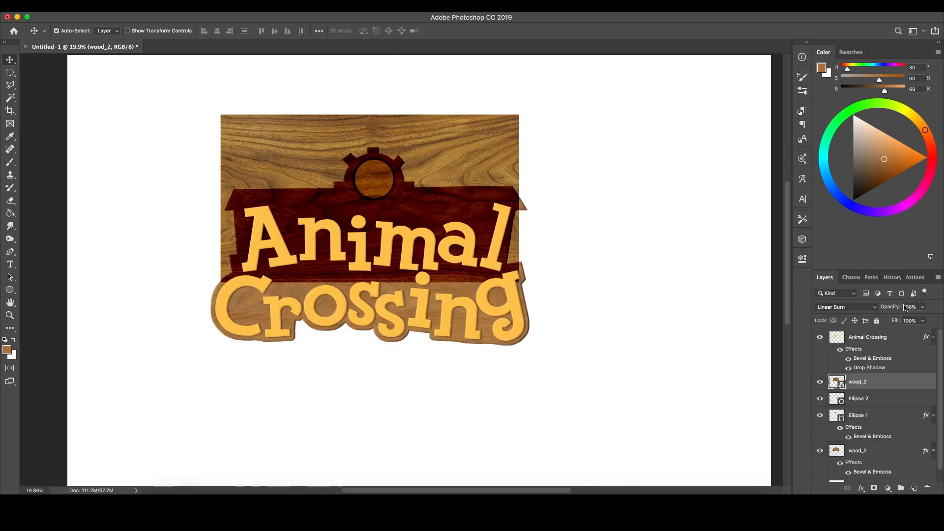
right_click(857, 382)
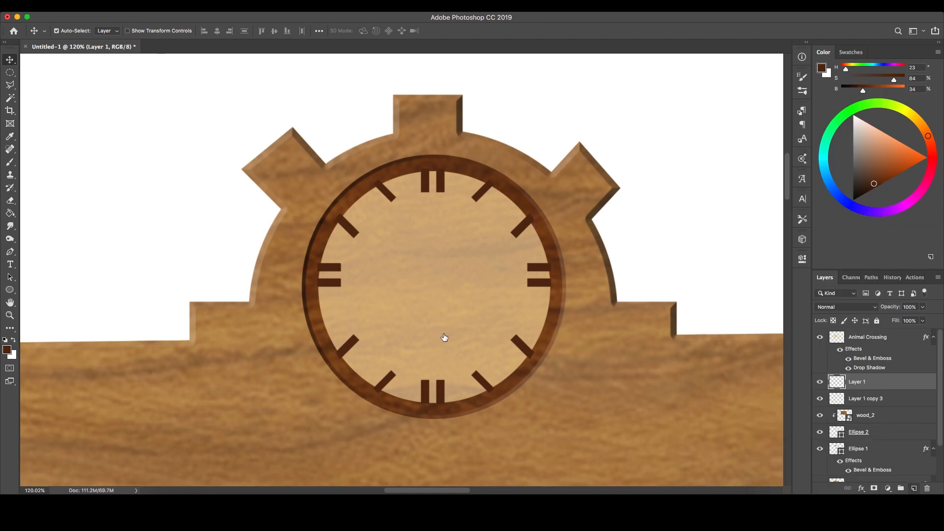
Clip the wood to the circle and draw dark hour tick marks duplicated around the face
click(10, 161)
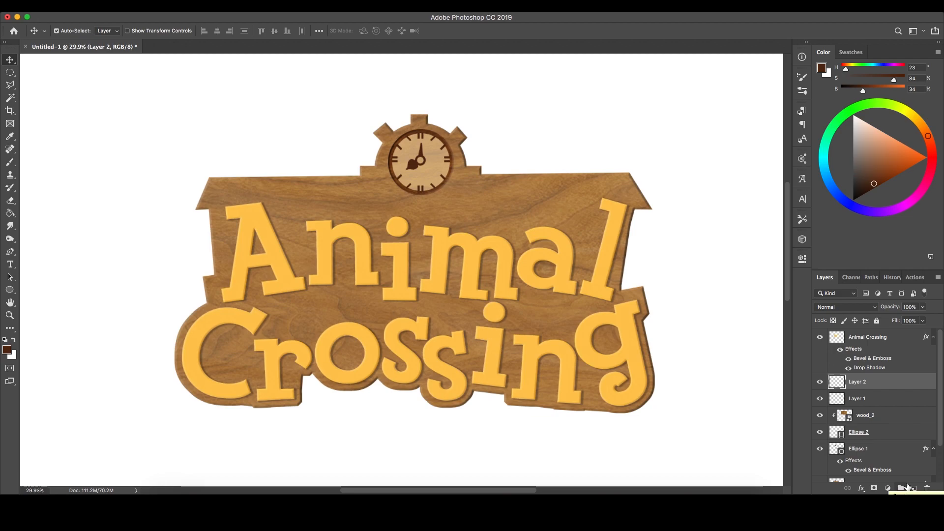
Draw clock hands and a light blue tag shape on a new layer, then ready the Eraser's brush settings
click(10, 252)
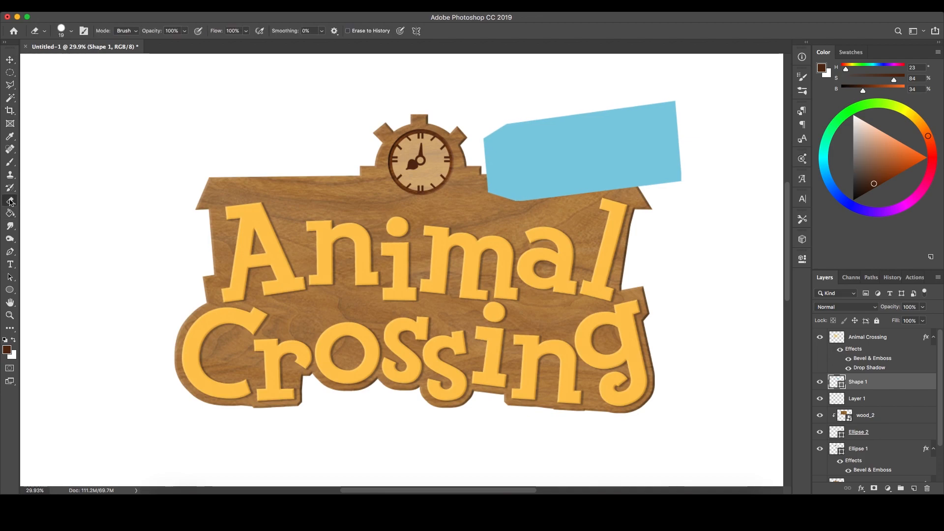
click(71, 31)
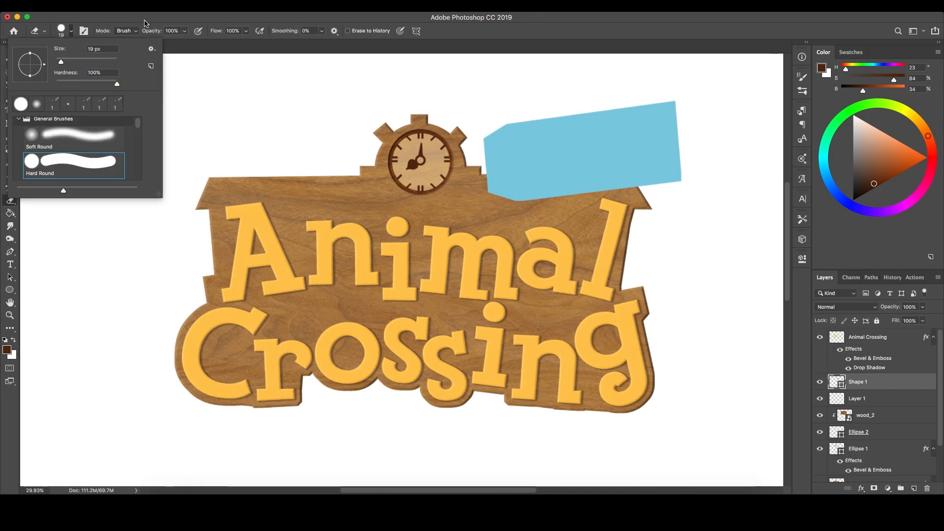
right_click(857, 381)
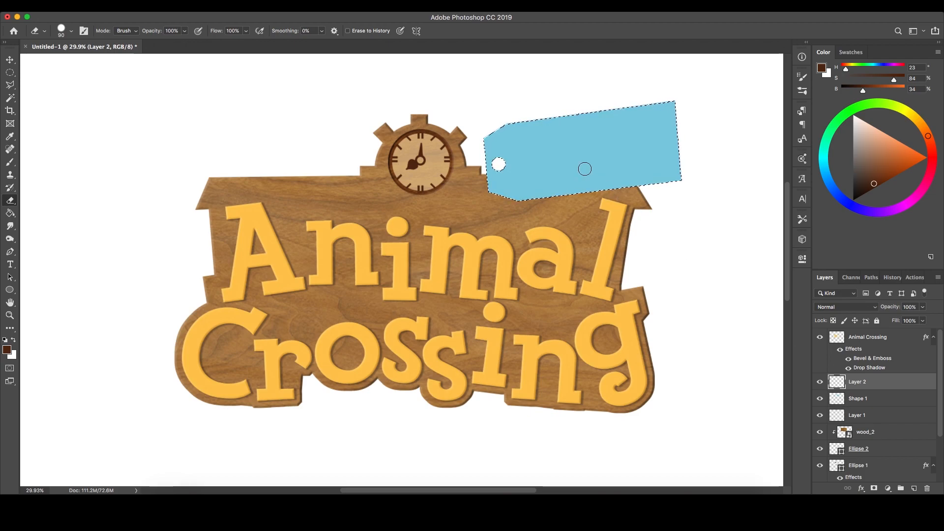
Erase a round hole in the tag and contract its selection by 10 px via Select > Modify
click(10, 60)
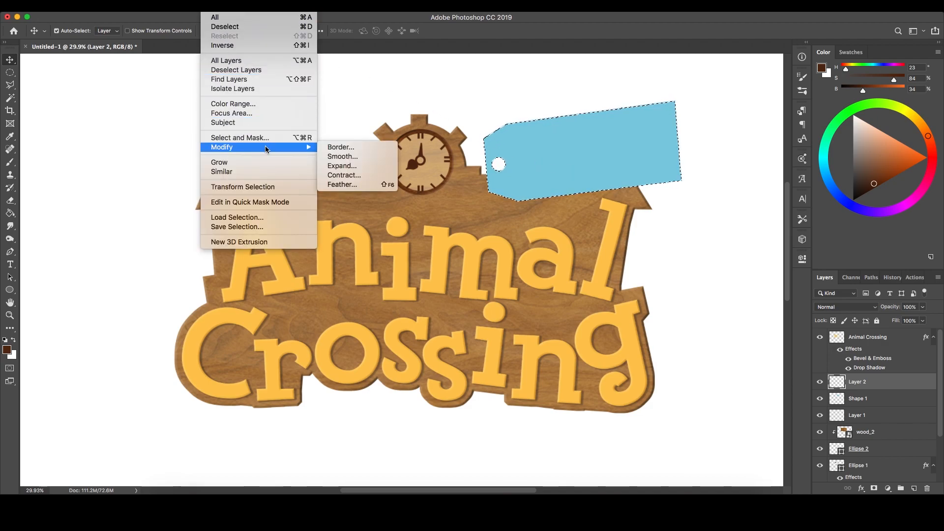
click(344, 175)
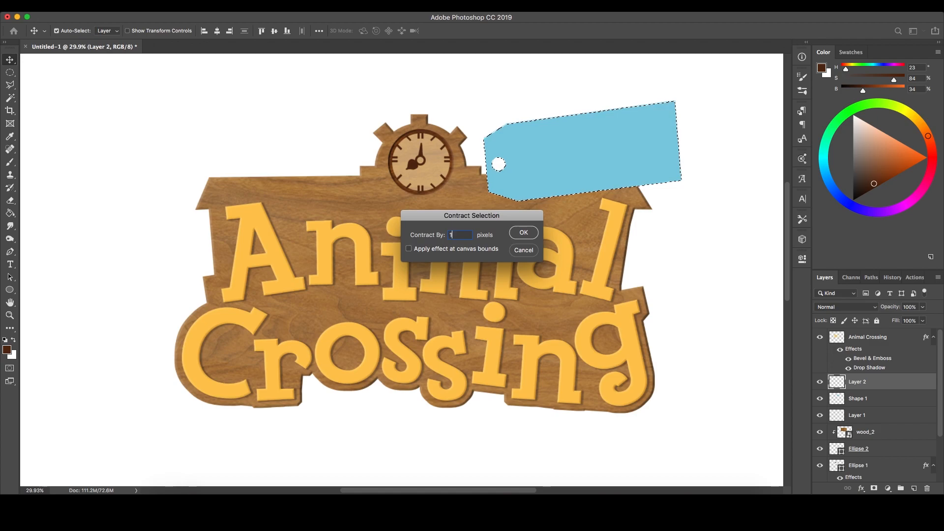
text(0)
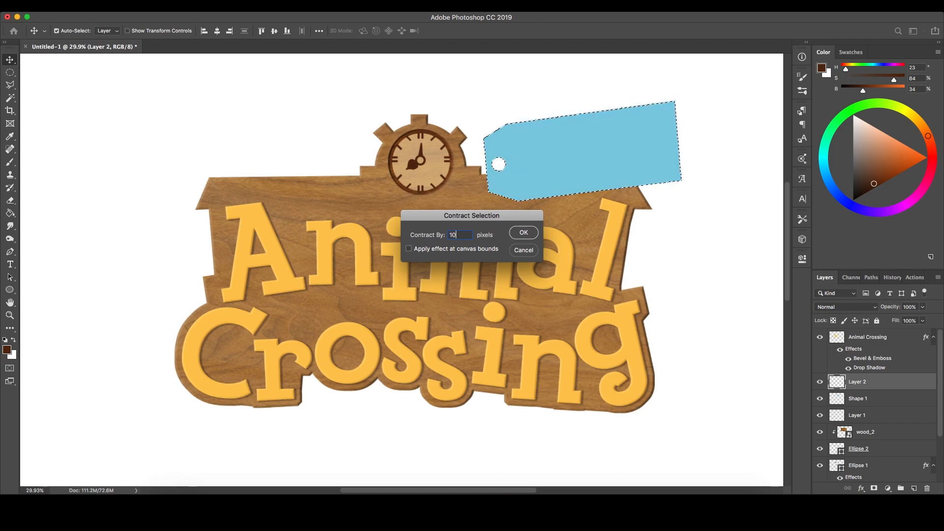
click(522, 232)
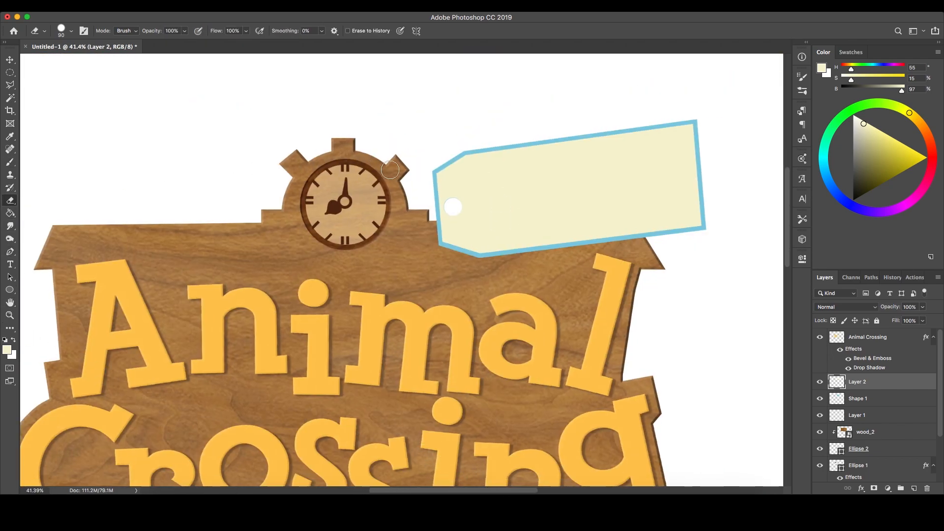
Erase the cream panel above a wavy line so the blue sky shows over cream sand
drag(453, 208, 637, 186)
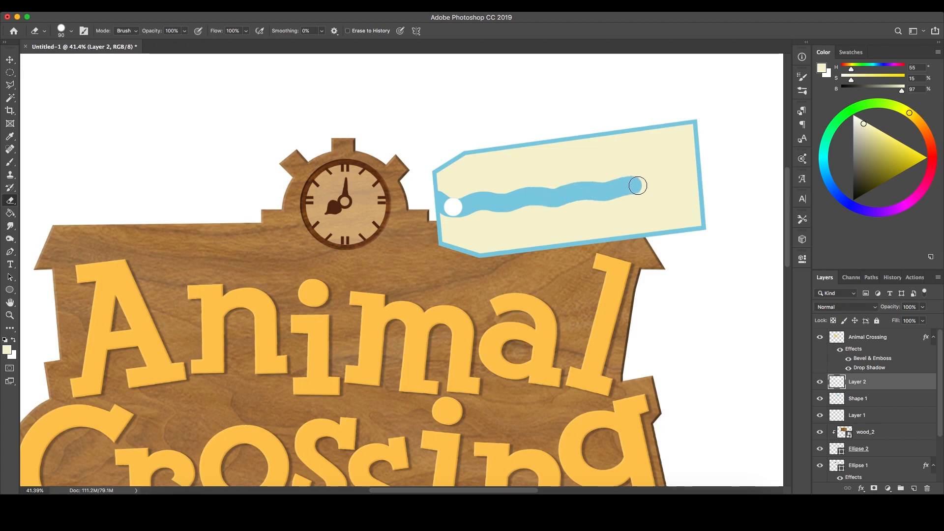
drag(638, 186, 501, 168)
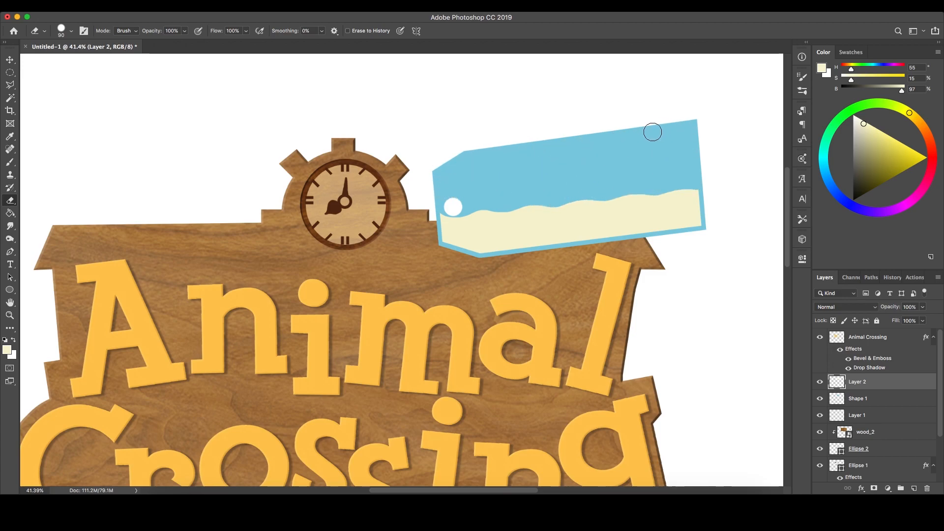
mouse_move(613, 158)
text(13ab84)
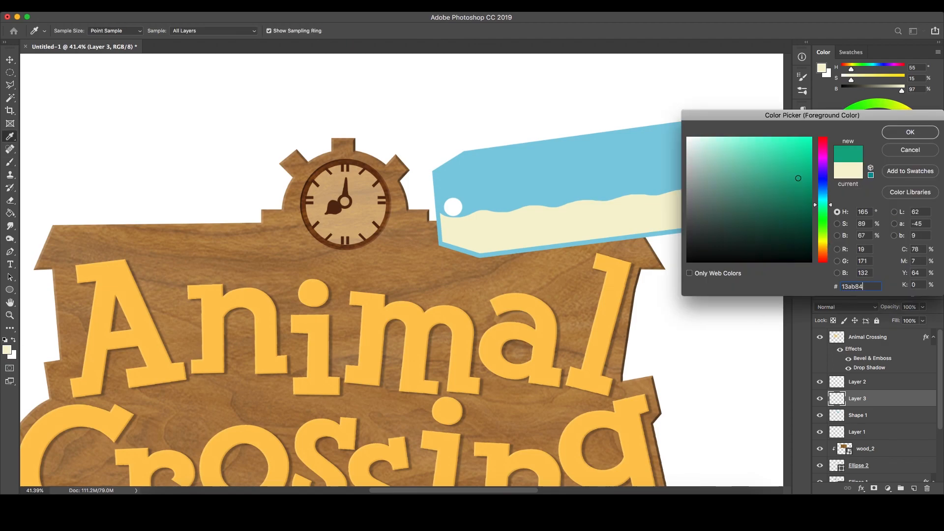
Confirm teal #13ab84 as the brush colour for painting the island and palm tree
click(909, 131)
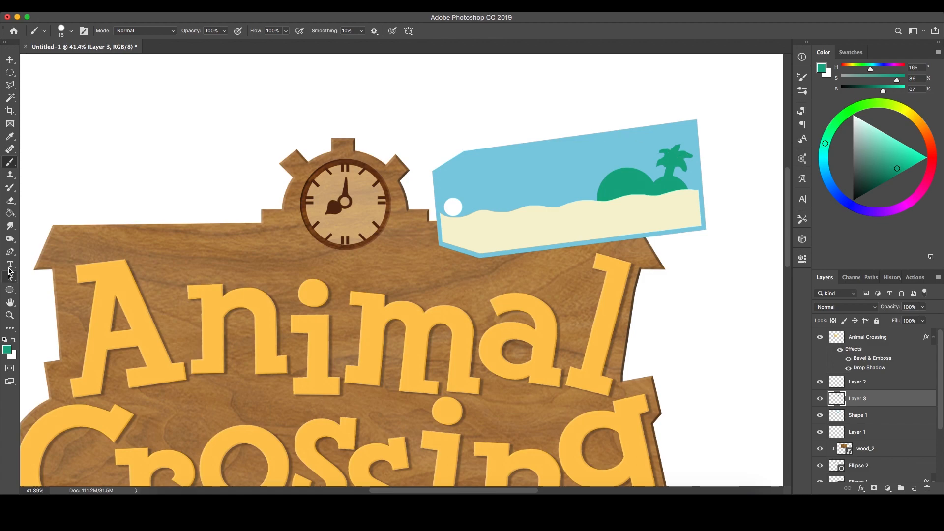
Add Myriad Pro text layers on the tag reading NEW and Horizons
click(10, 265)
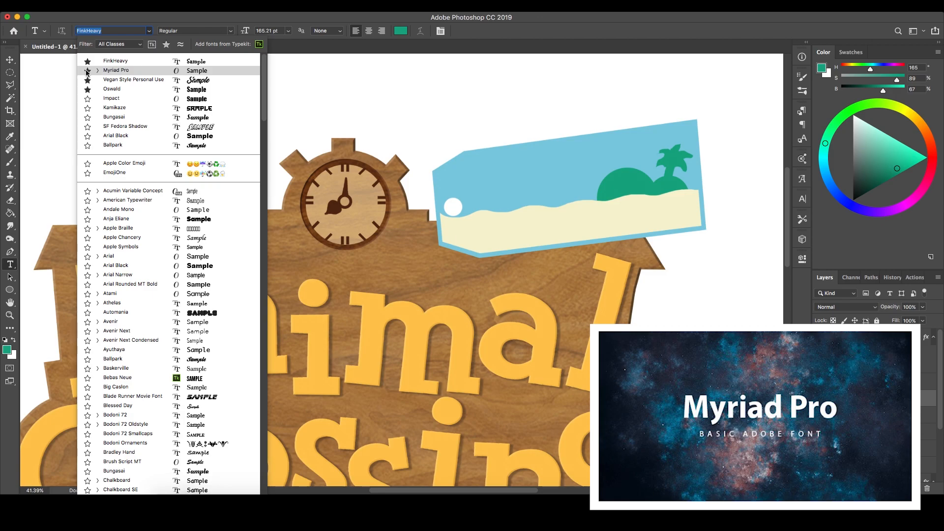
click(115, 70)
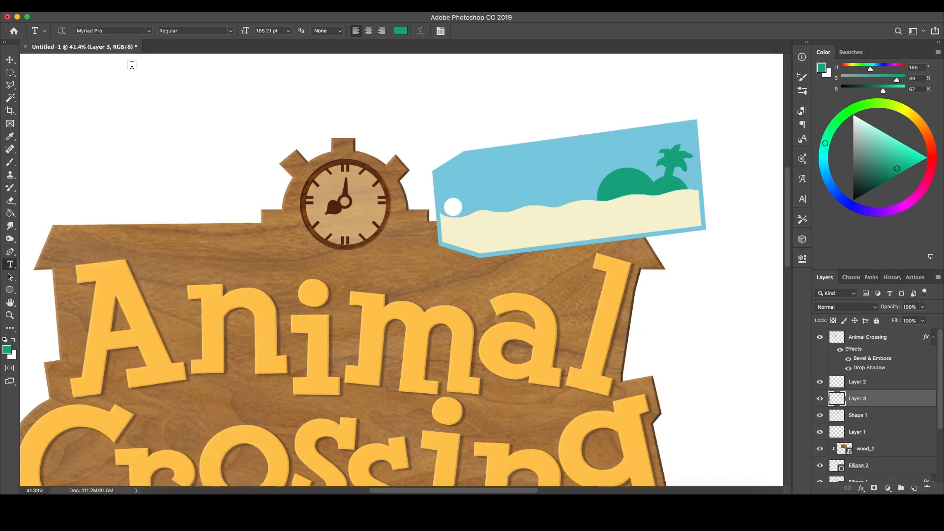
click(399, 31)
text(NEW)
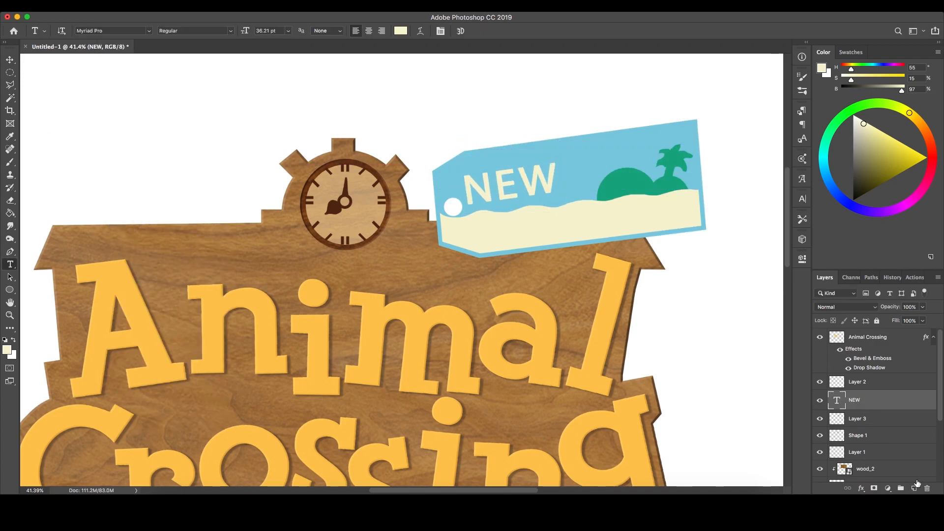
text(Horizons)
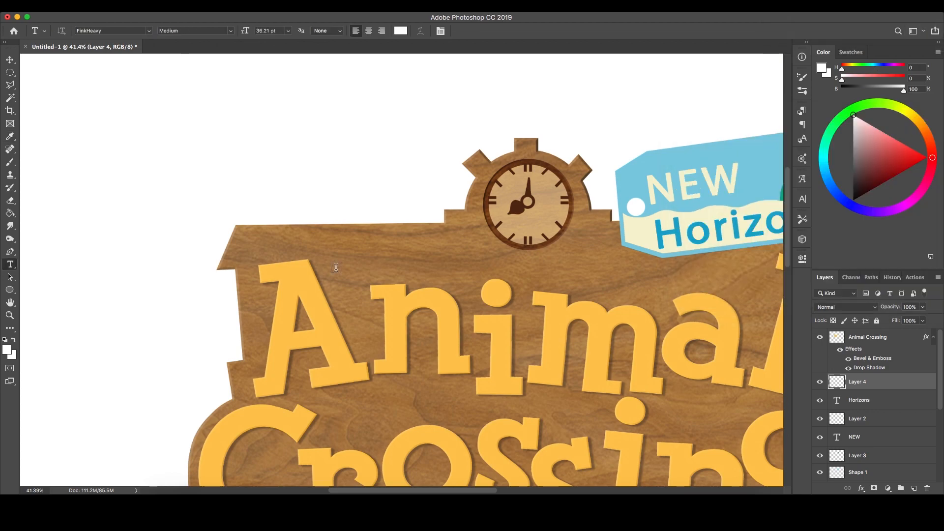
Add white FinkHeavy 'Welcome to' text and position it tilted above the word Animal
text(Welcome T)
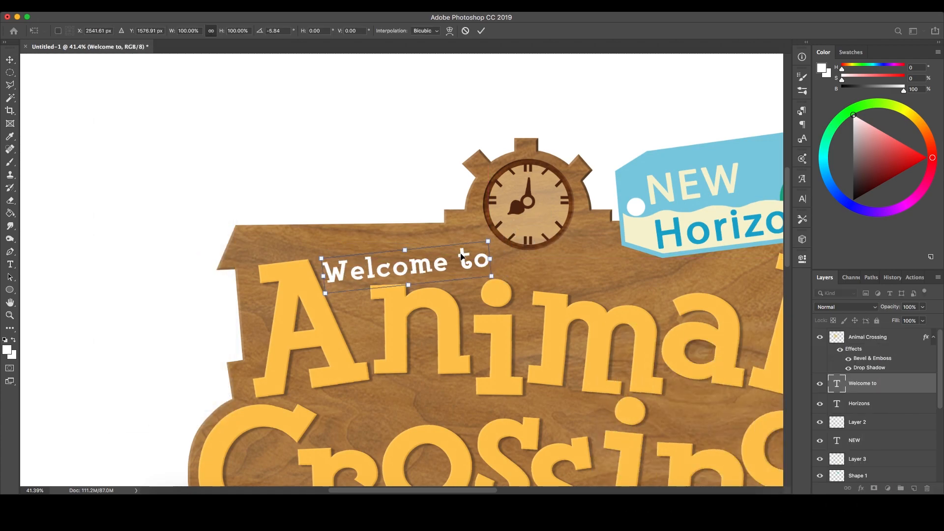
drag(406, 267, 403, 269)
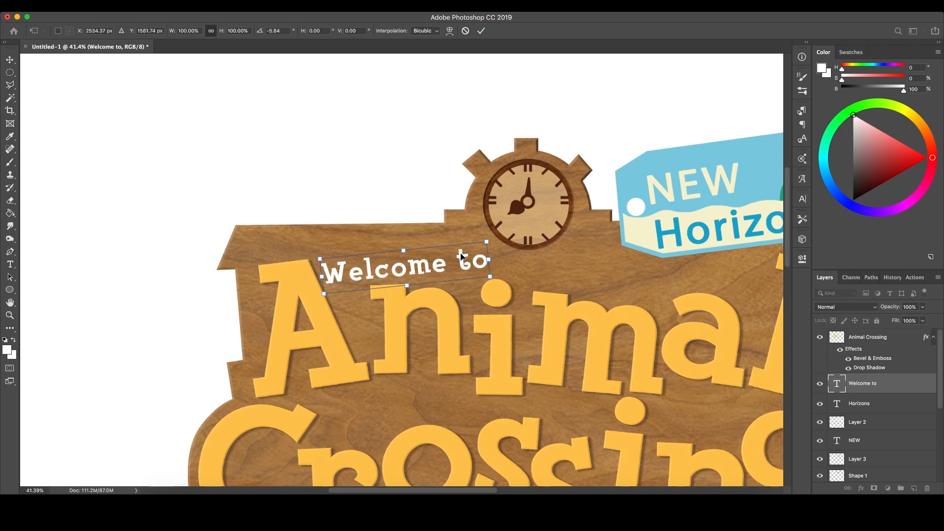